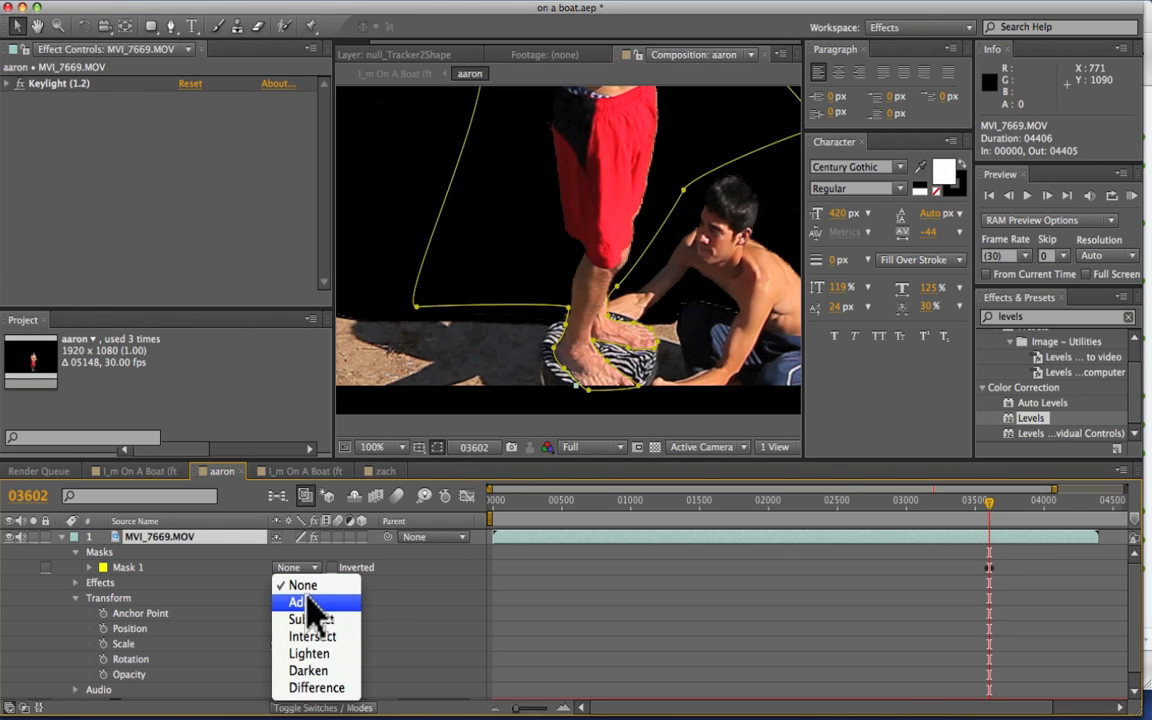
Step: Change Mask 1 on the MVI_7669.MOV layer from None to Add, isolating the actor
click(298, 600)
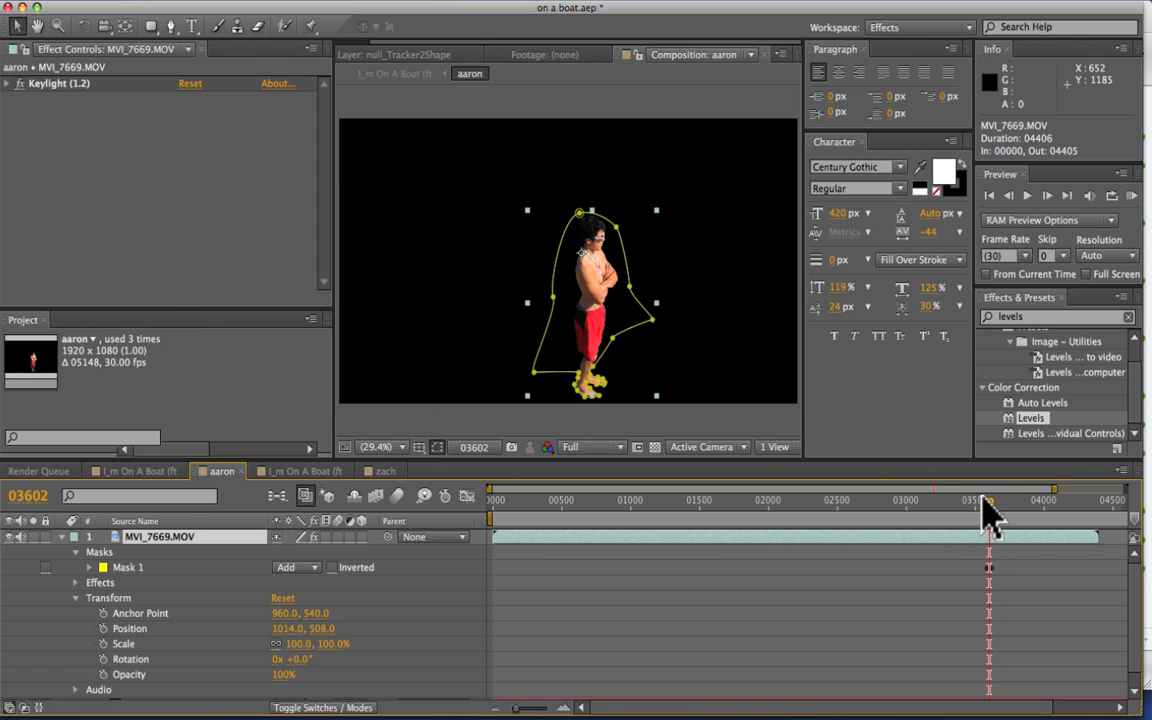
mouse_move(990, 530)
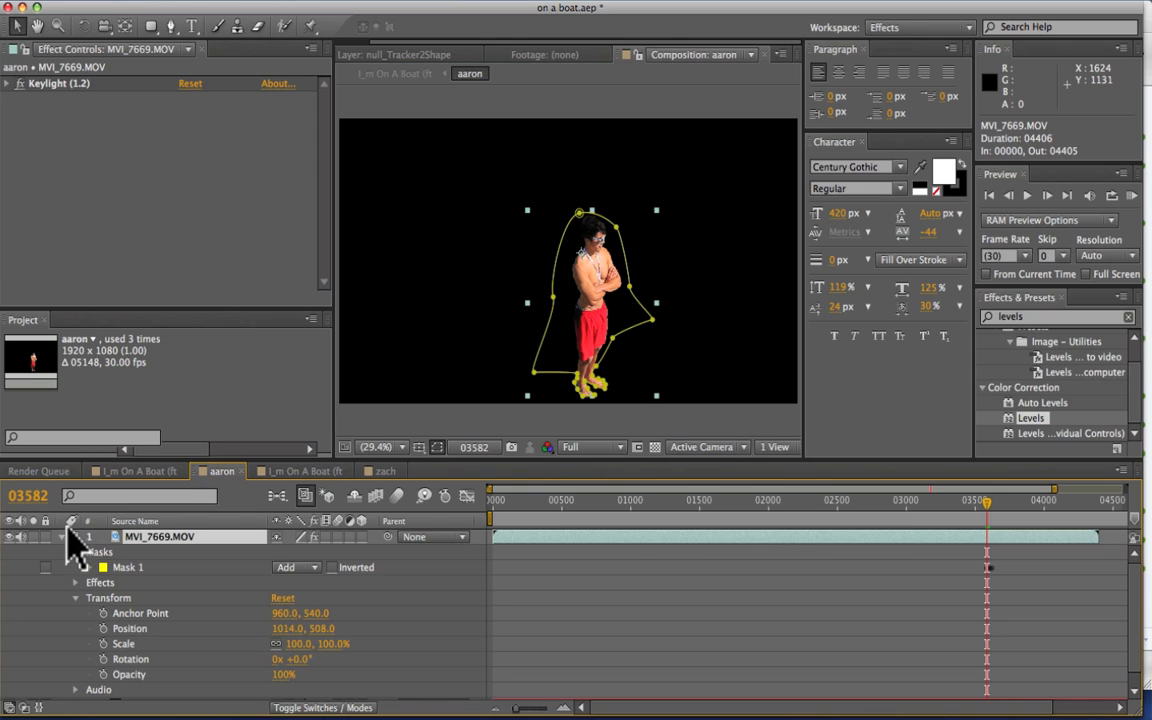
Step: Mask a dark gray solid around the actor's feet, show the transparency grid, and return to the I_m On A Boat composition
click(76, 536)
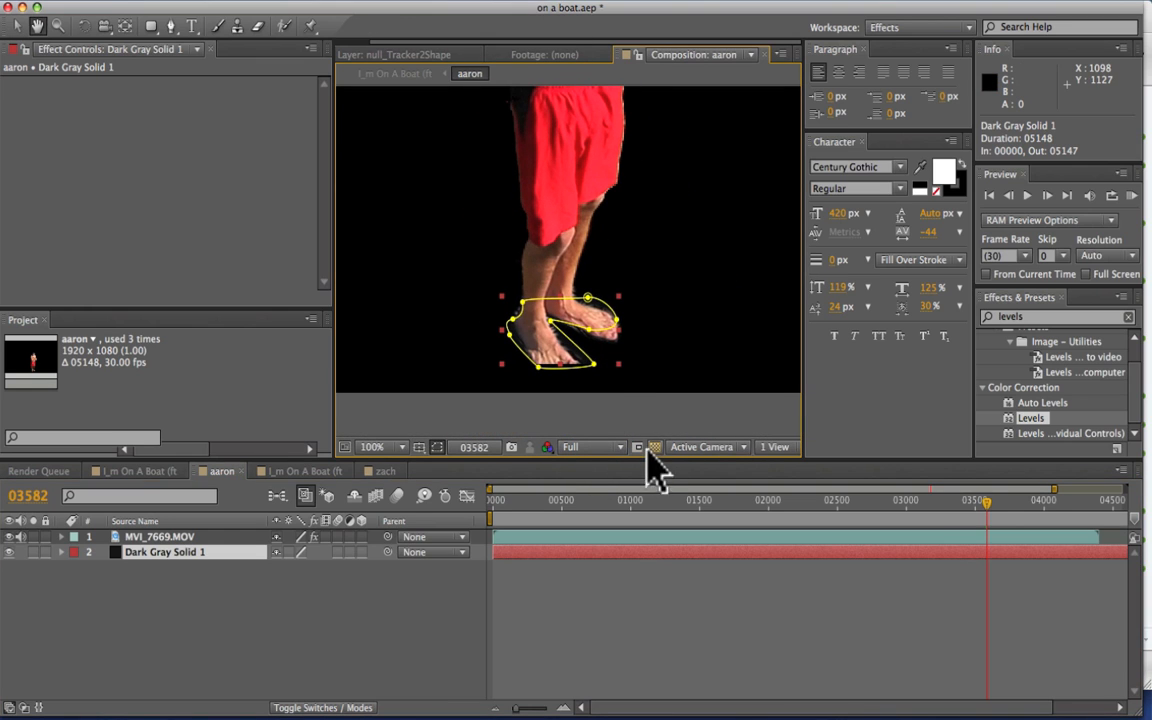
click(656, 448)
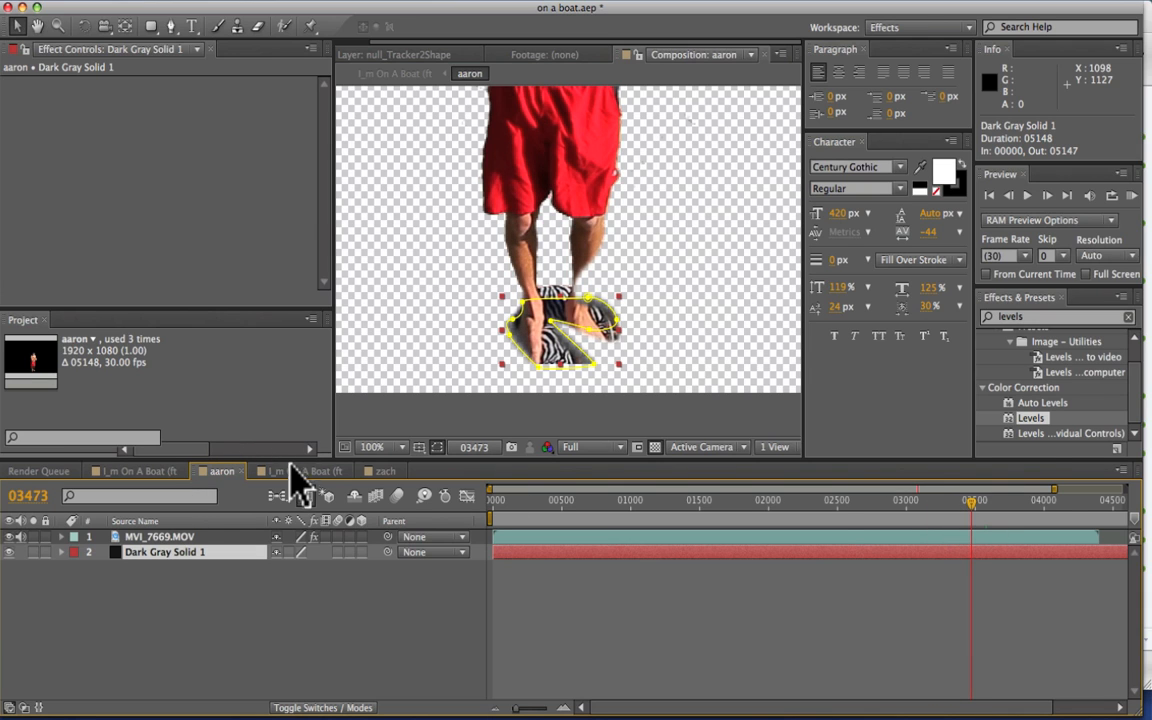
click(300, 472)
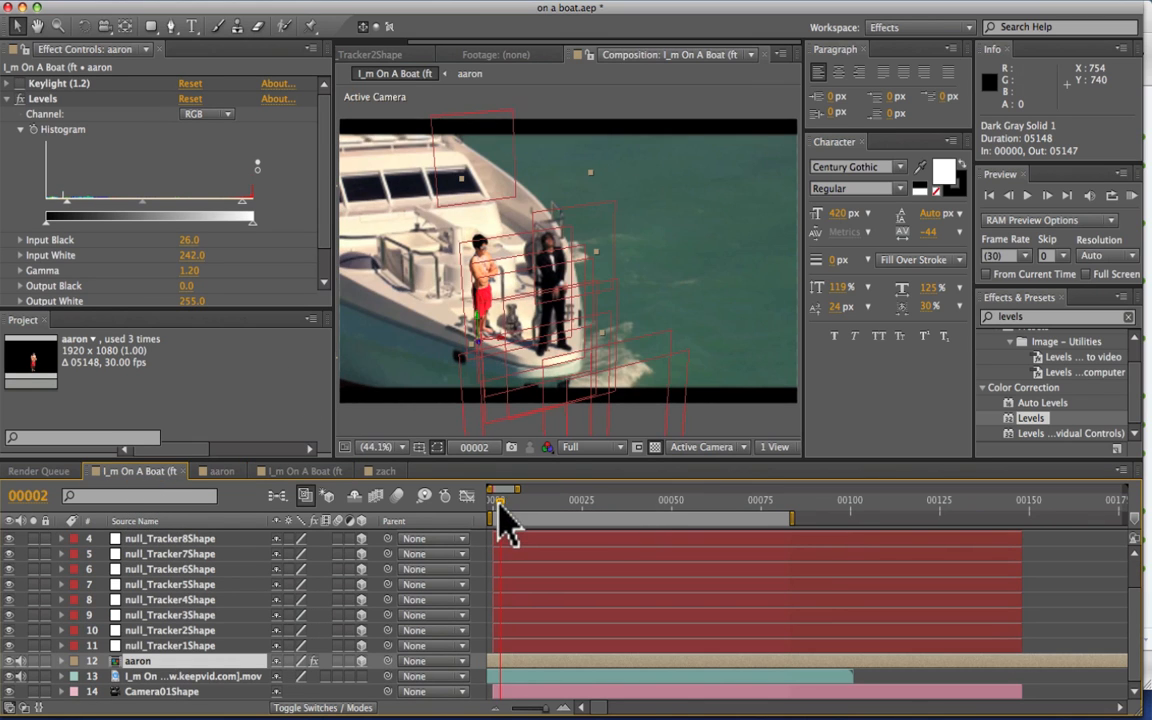
drag(498, 518, 600, 518)
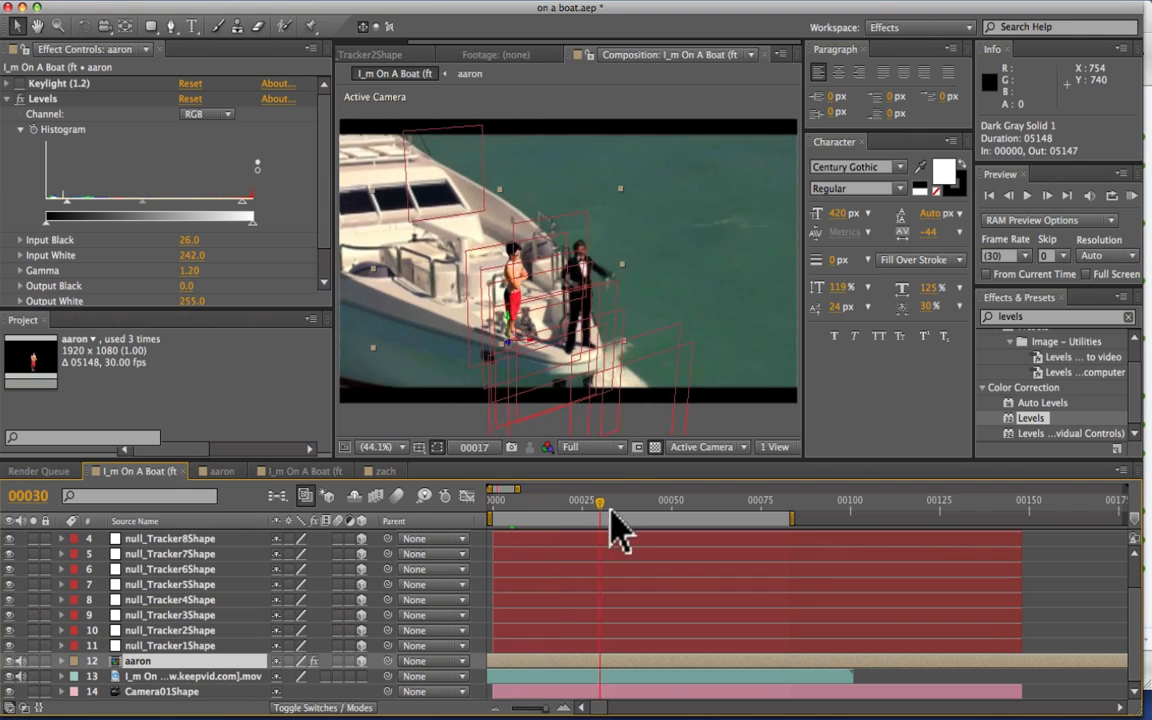
drag(600, 520, 664, 520)
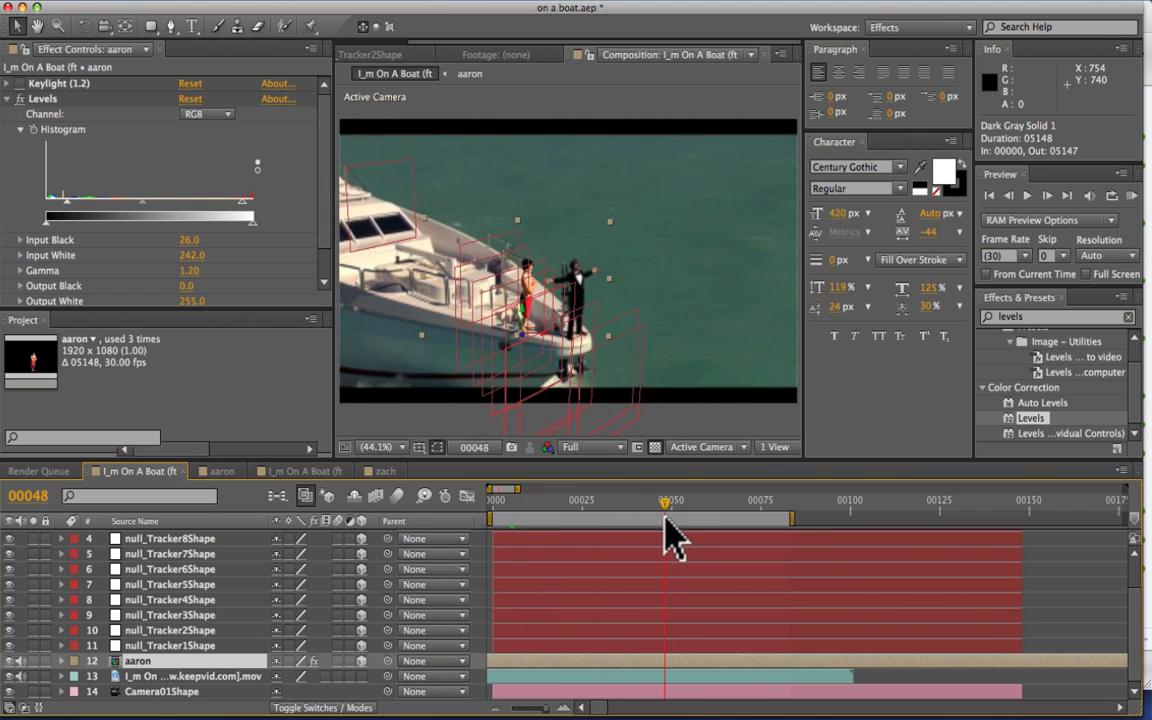
drag(664, 518, 744, 518)
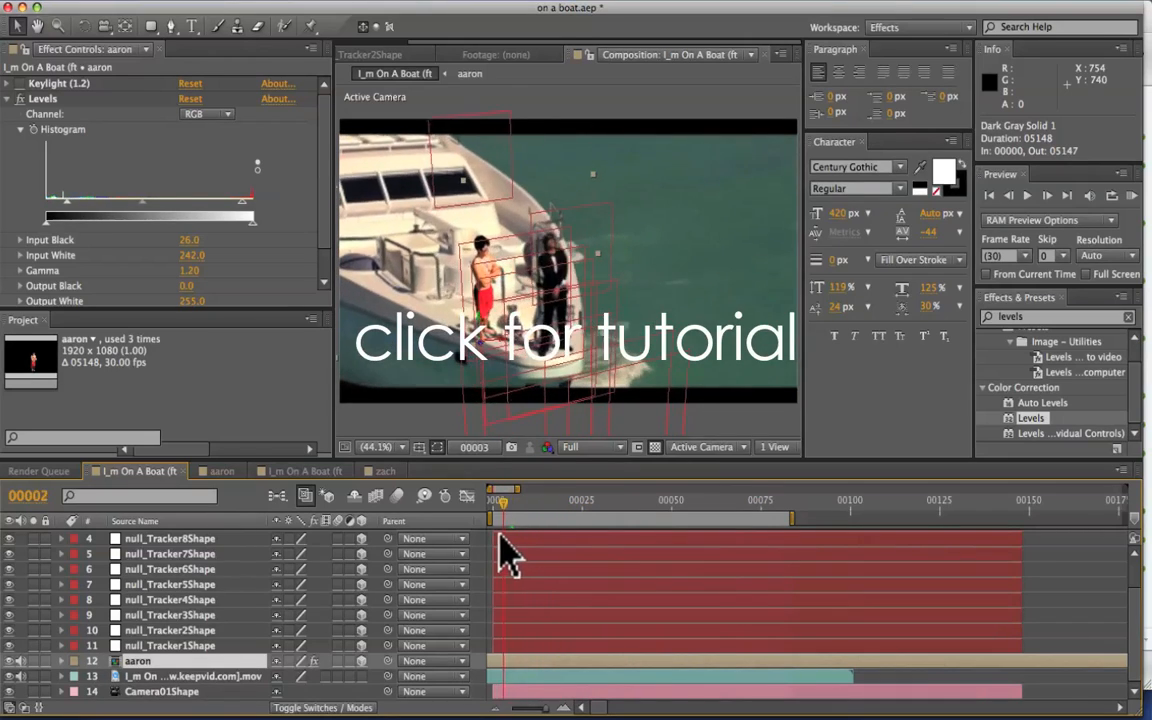
drag(504, 524, 660, 524)
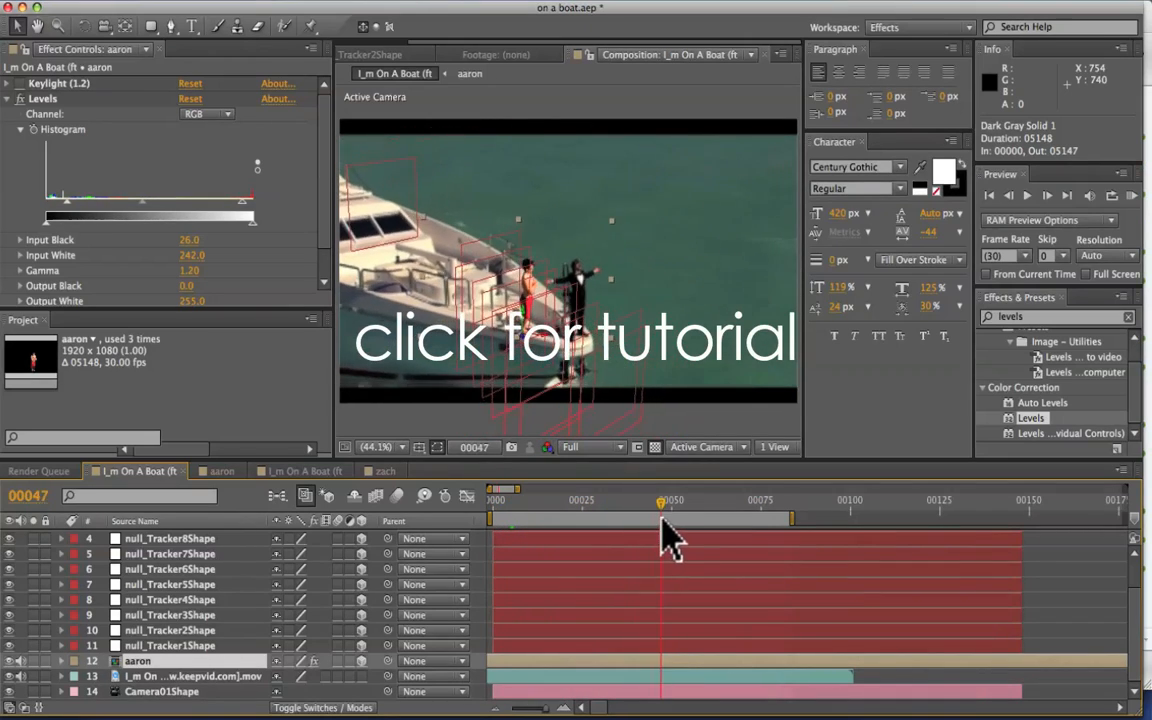
drag(660, 520, 540, 520)
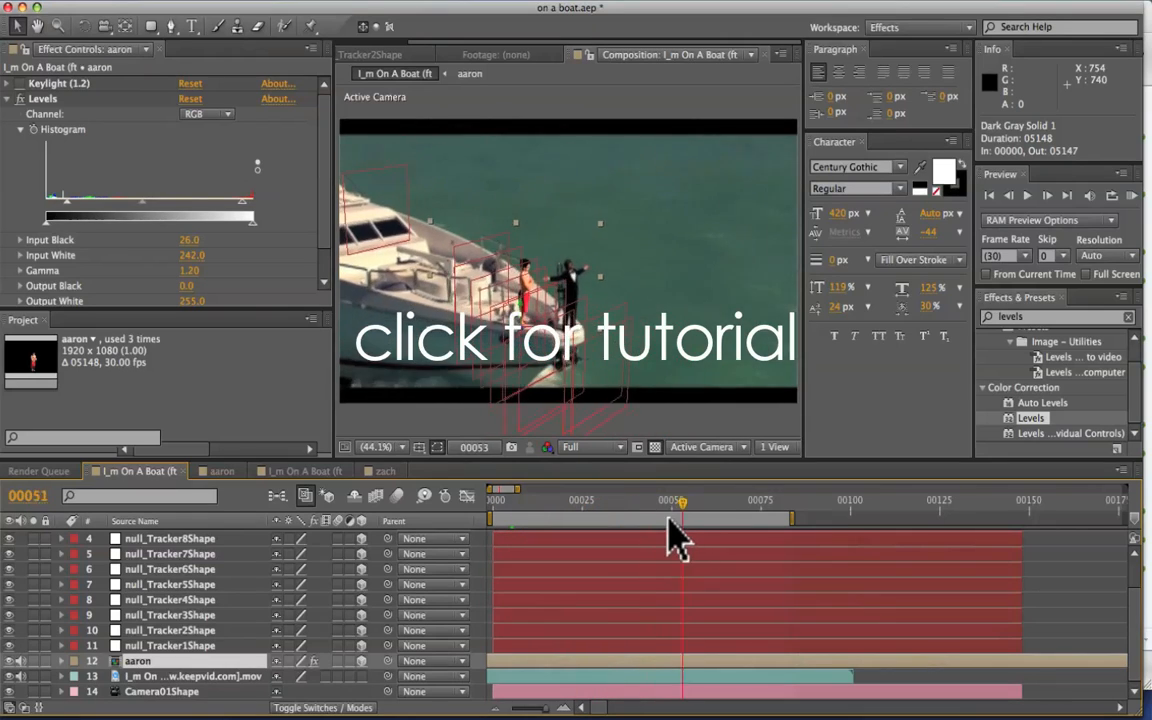
drag(676, 520, 508, 520)
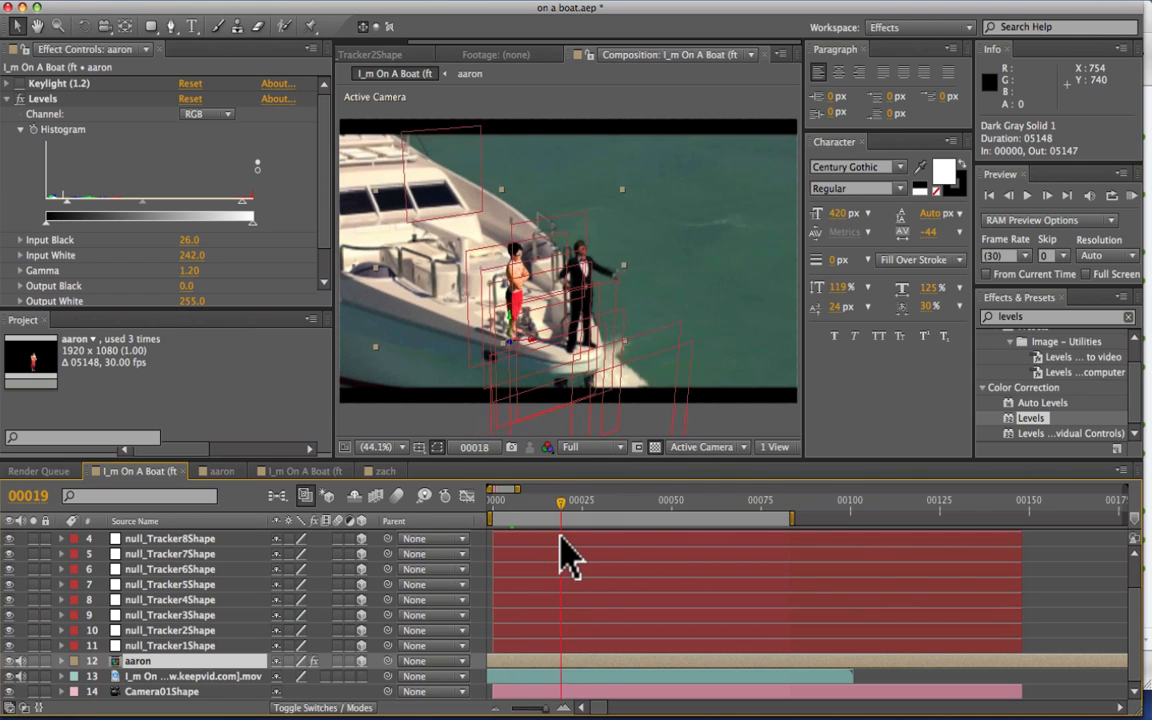
drag(560, 512, 704, 512)
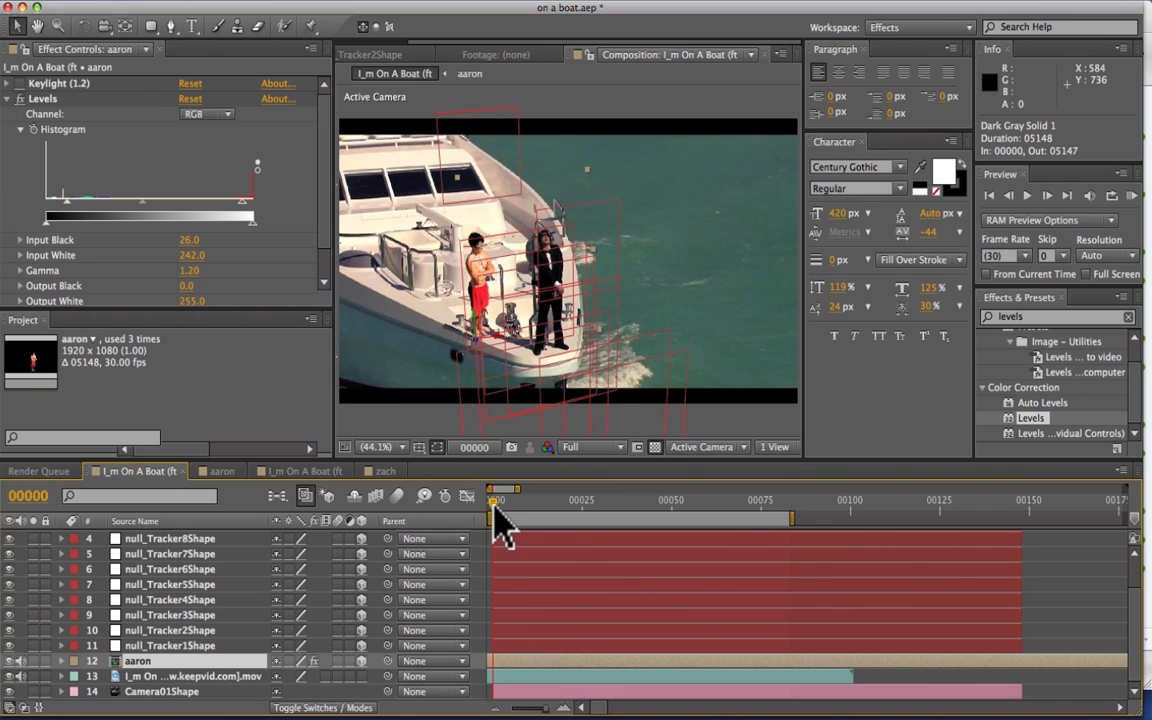
drag(496, 500, 564, 500)
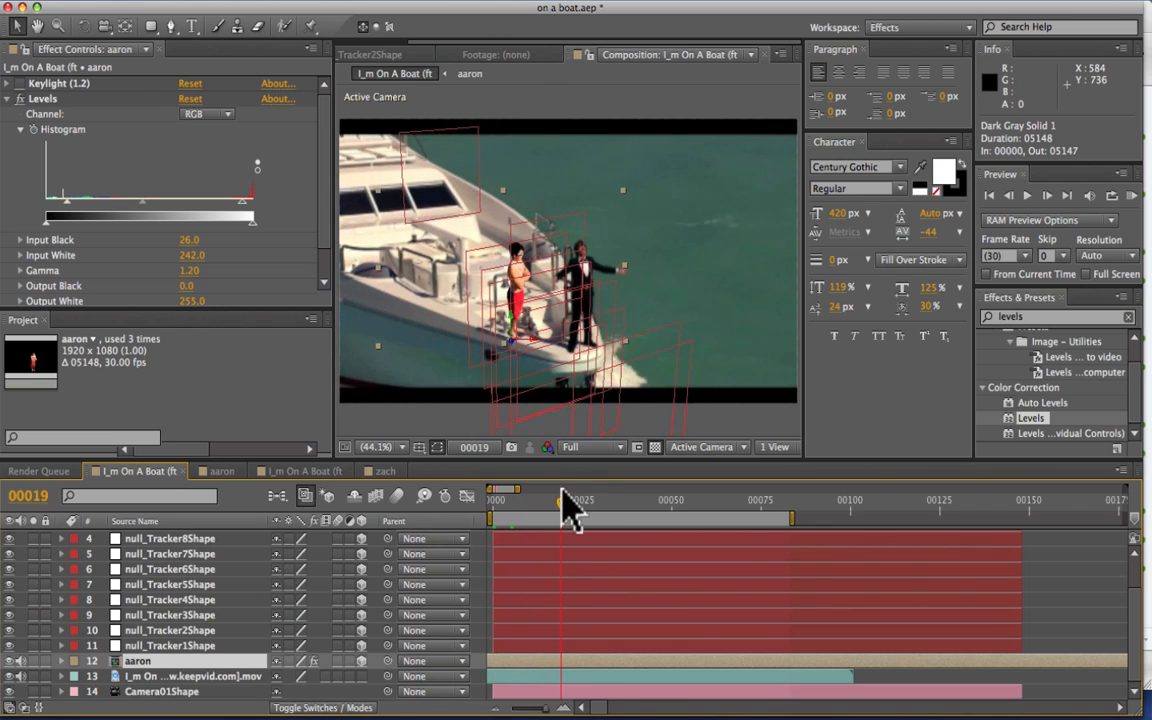
drag(568, 504, 616, 504)
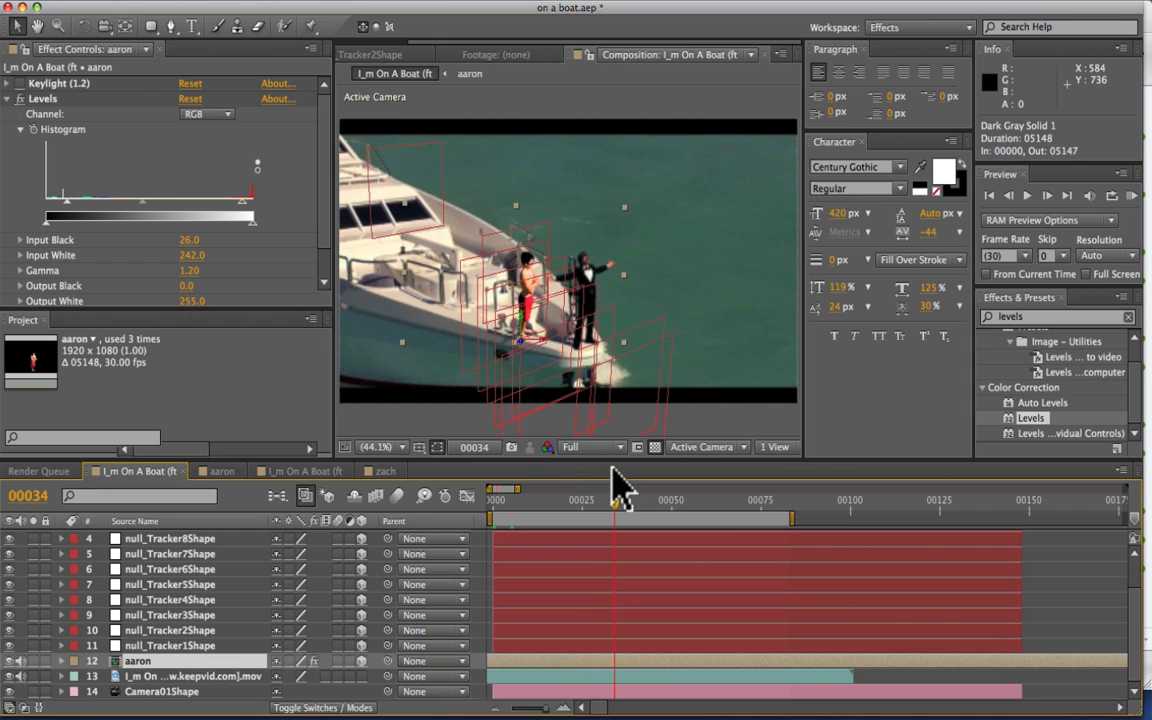
drag(614, 500, 736, 500)
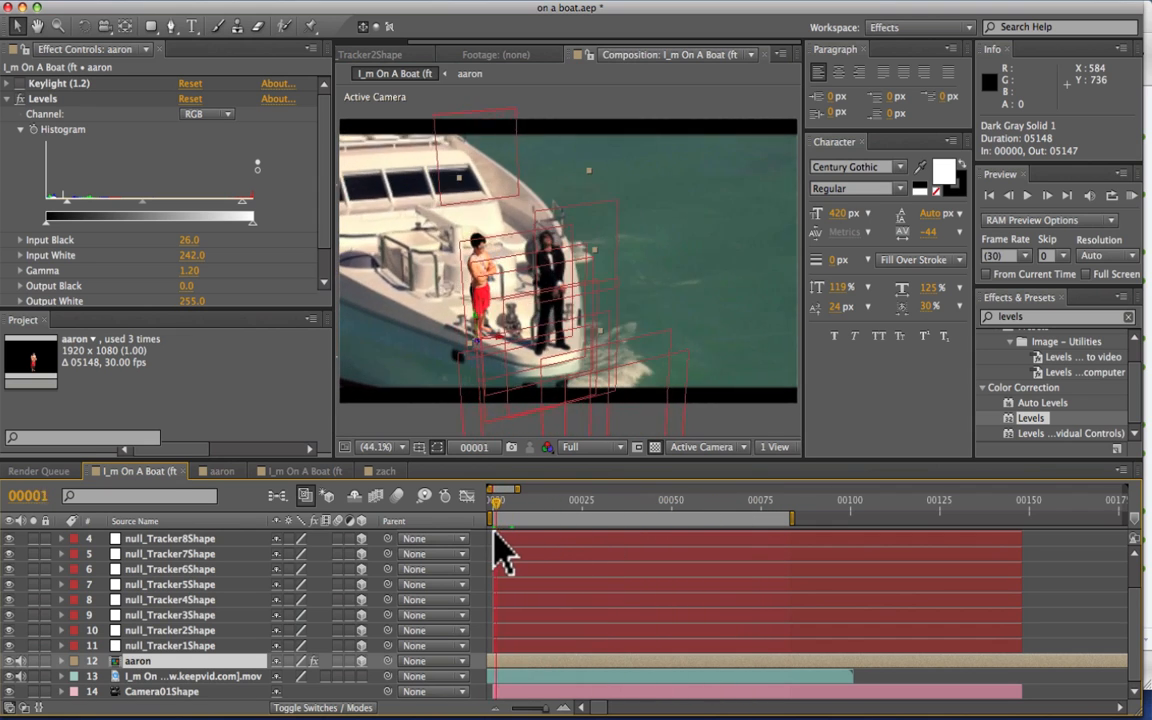
Step: Scrub between the first frame and later frames to check the aaron layer against the tracked deck
drag(496, 516, 616, 516)
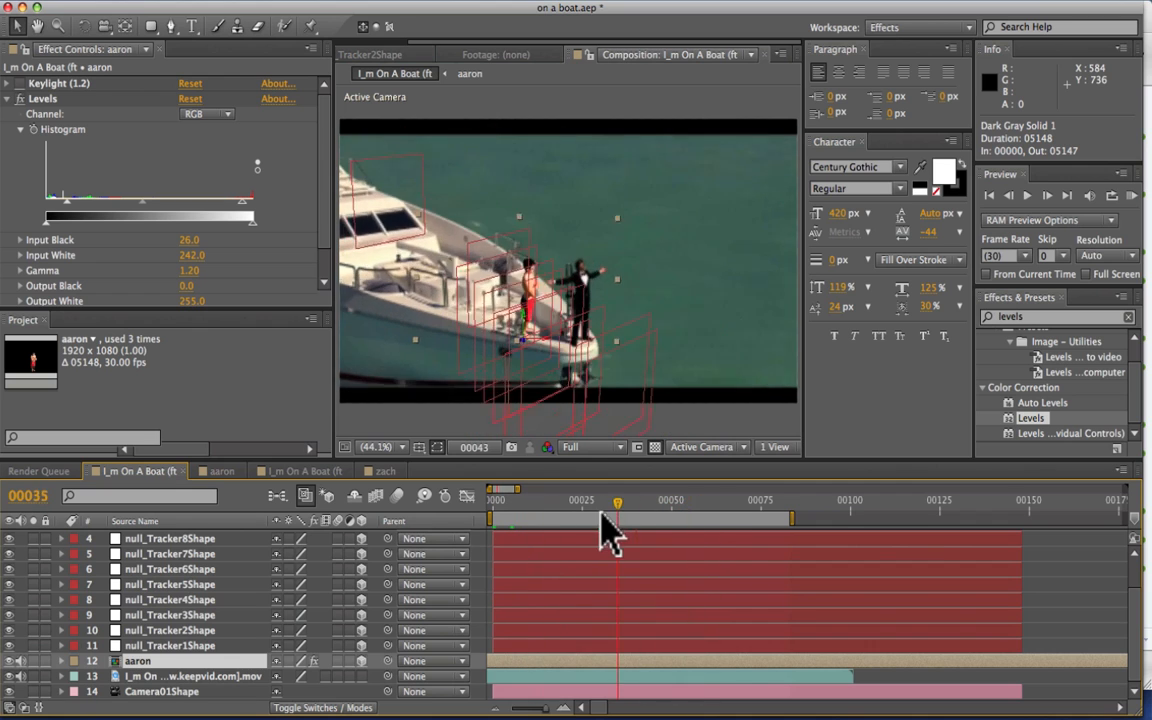
drag(616, 508, 532, 508)
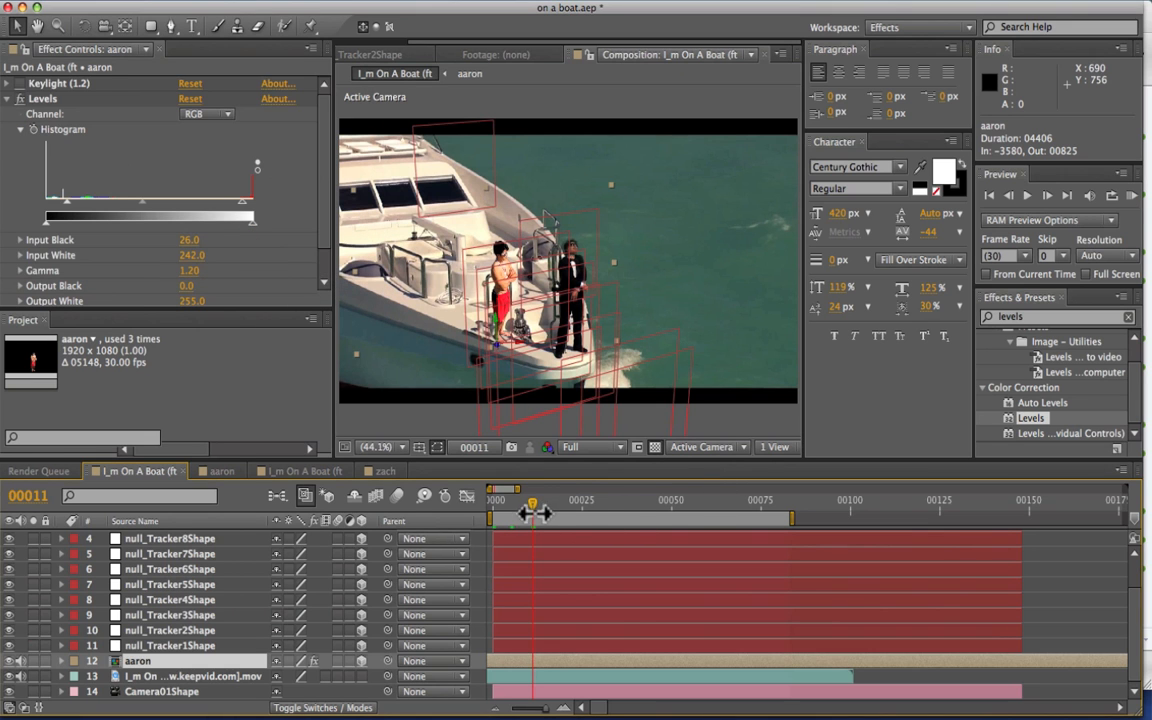
drag(532, 516, 496, 516)
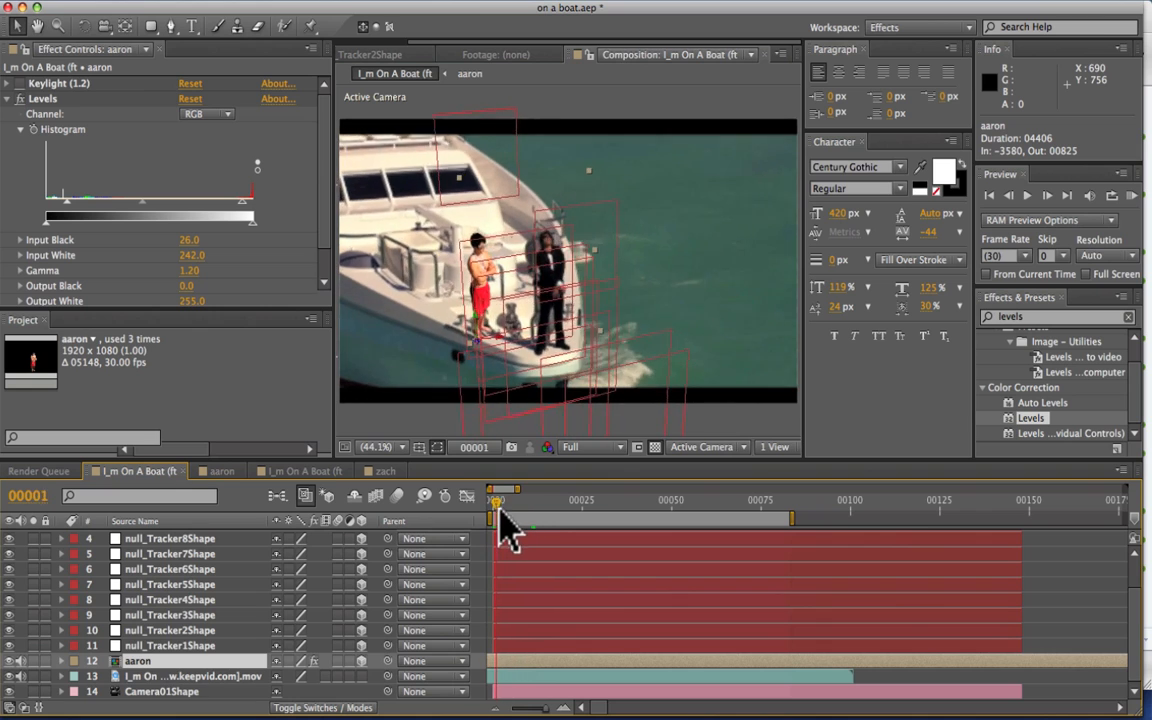
drag(496, 516, 716, 516)
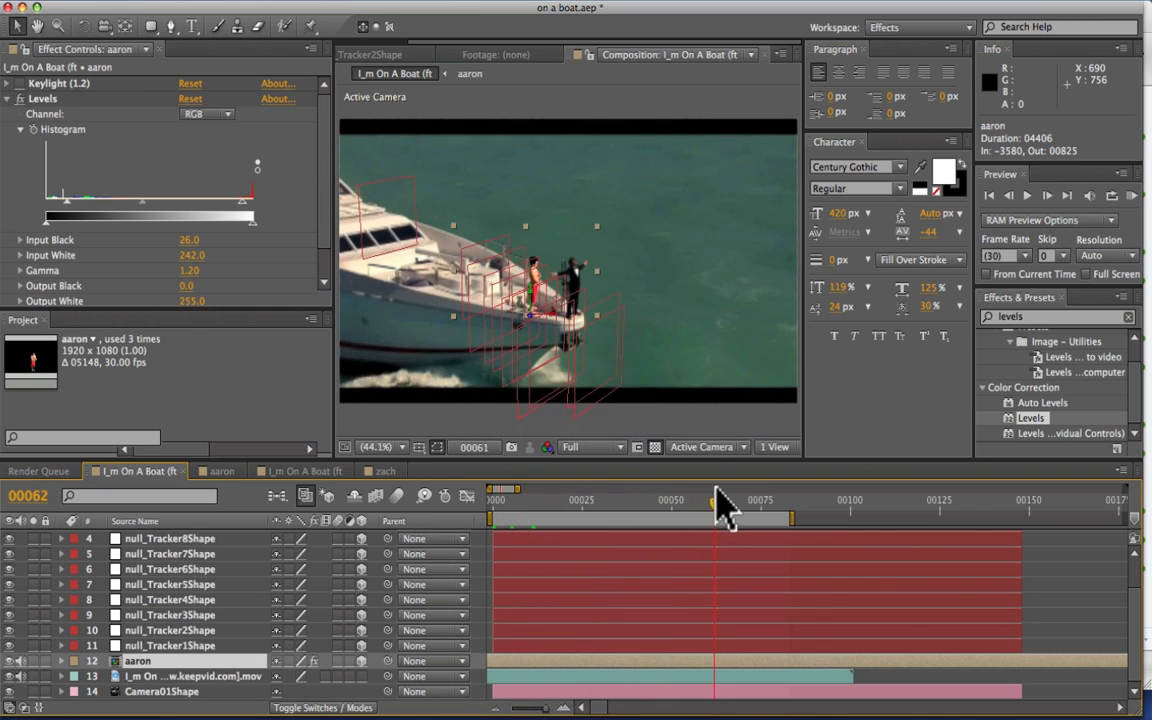
Step: Review later and early frames again, settling the aaron layer's keyframed Scale and Position on the deck
drag(724, 500, 500, 500)
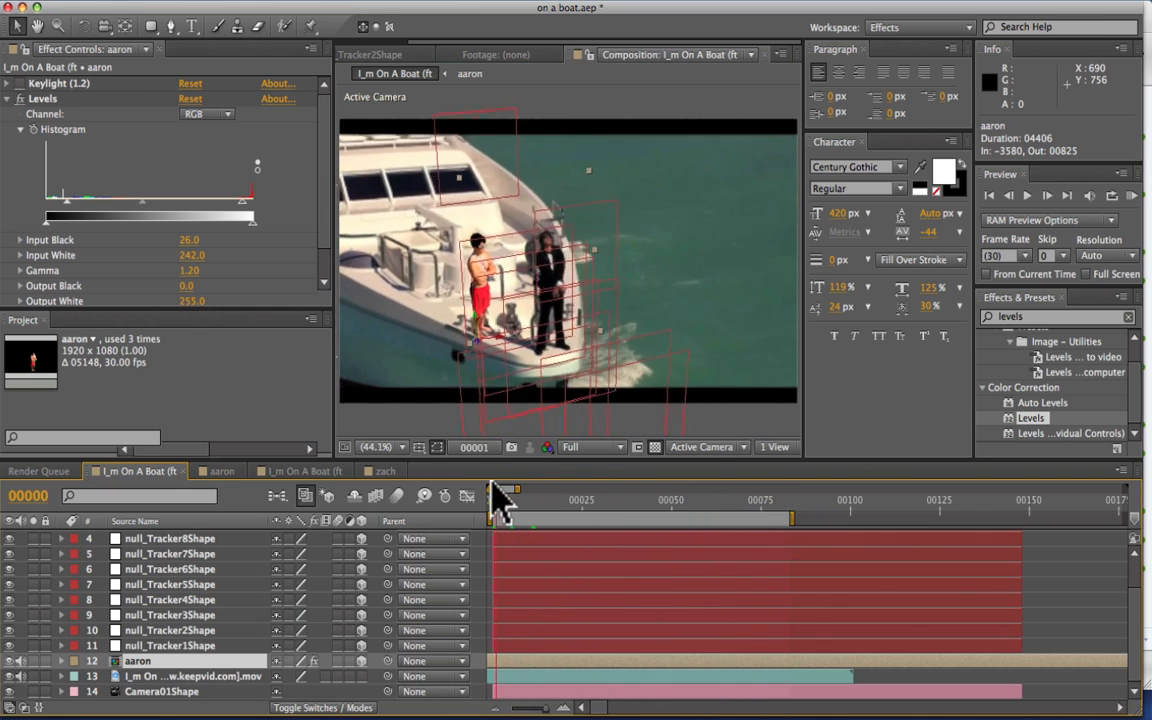
drag(500, 490, 576, 490)
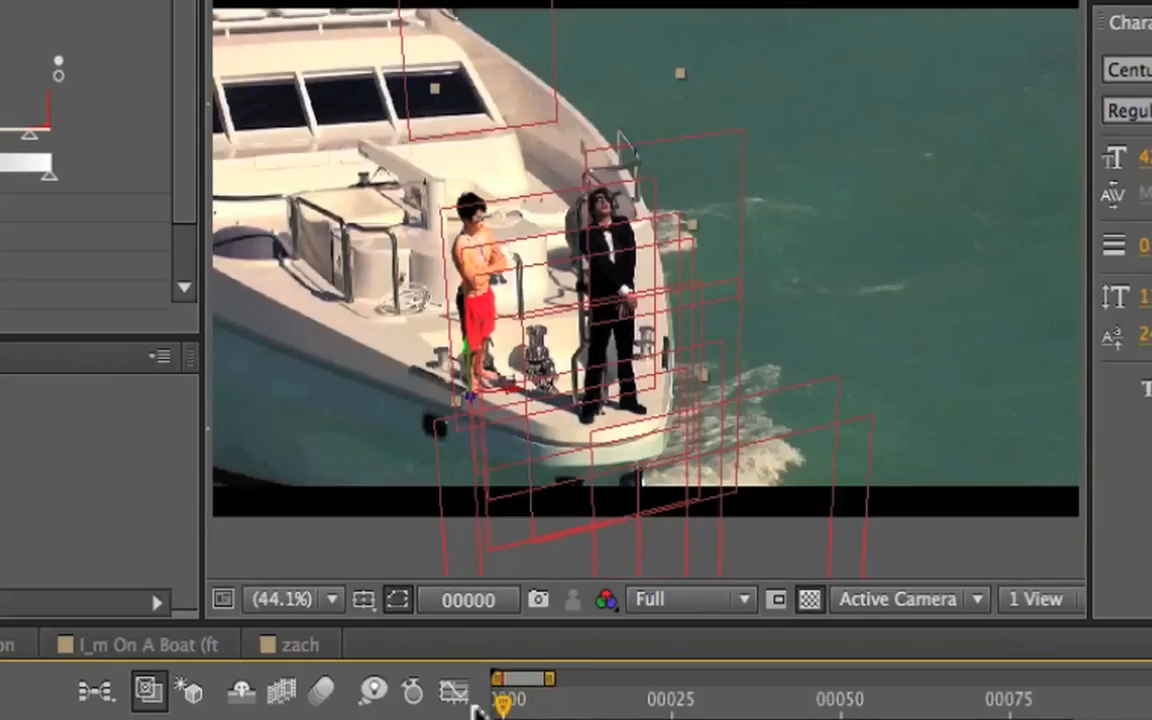
drag(504, 680, 624, 700)
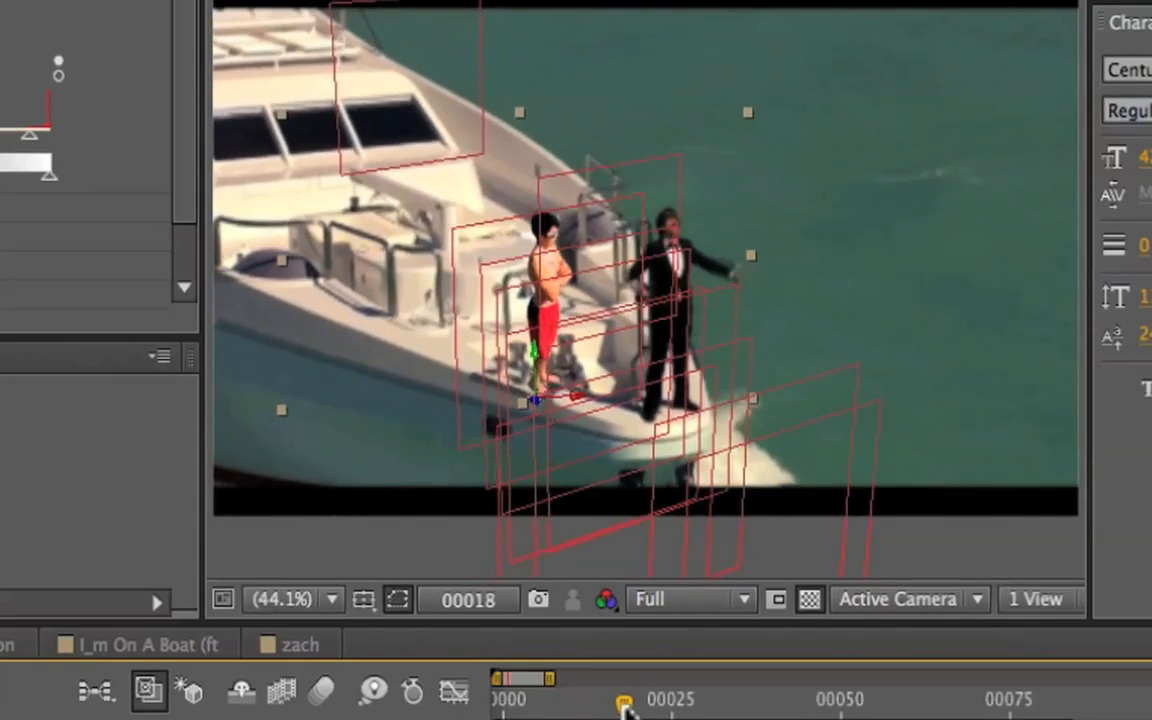
drag(628, 700, 608, 700)
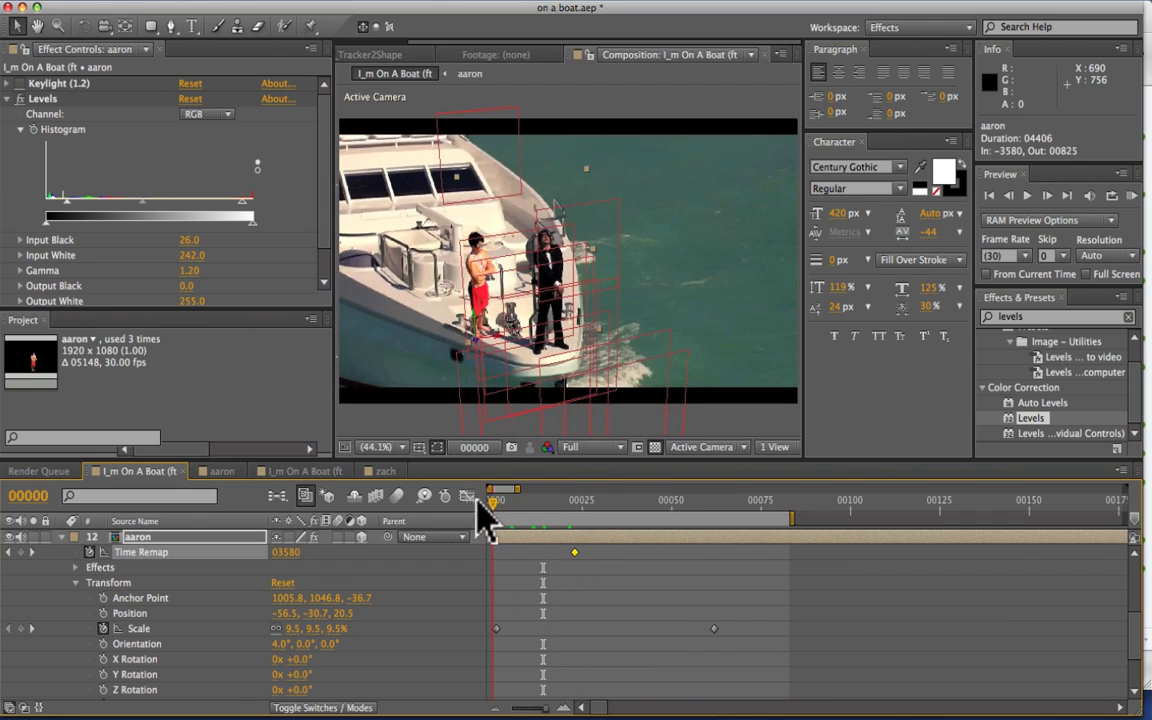
Step: Check aaron's placement at frame 56 in the 100% close-up view, then return to the first frame
drag(496, 510, 576, 510)
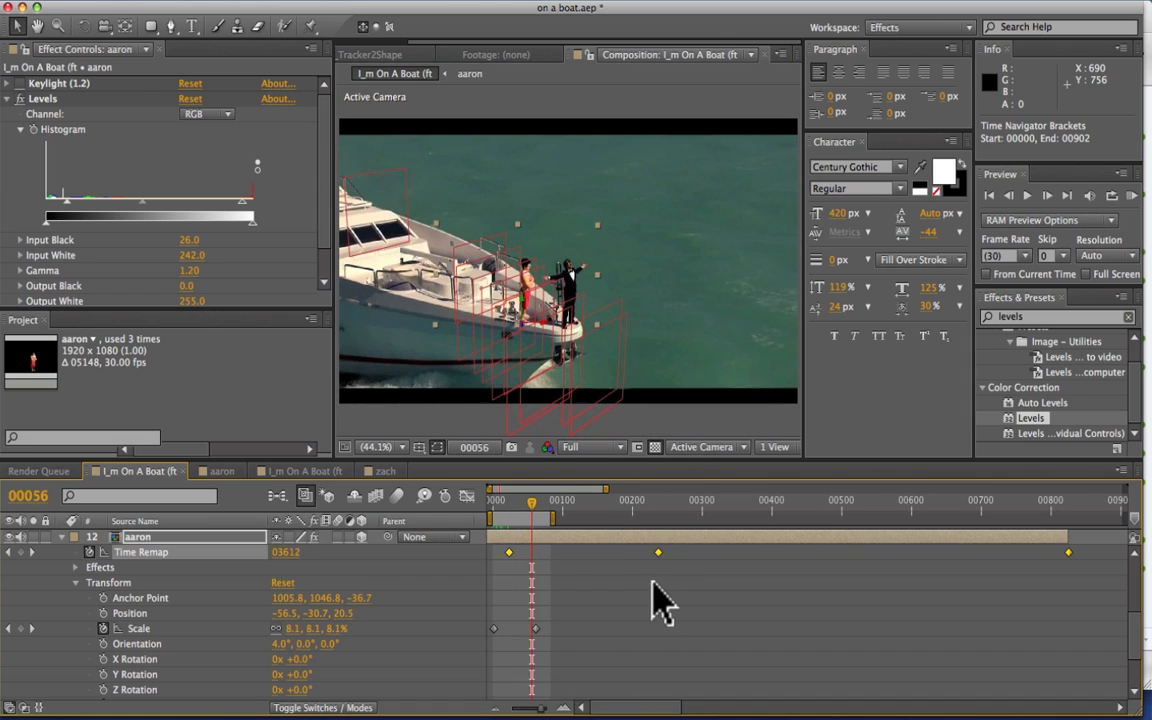
drag(658, 552, 634, 552)
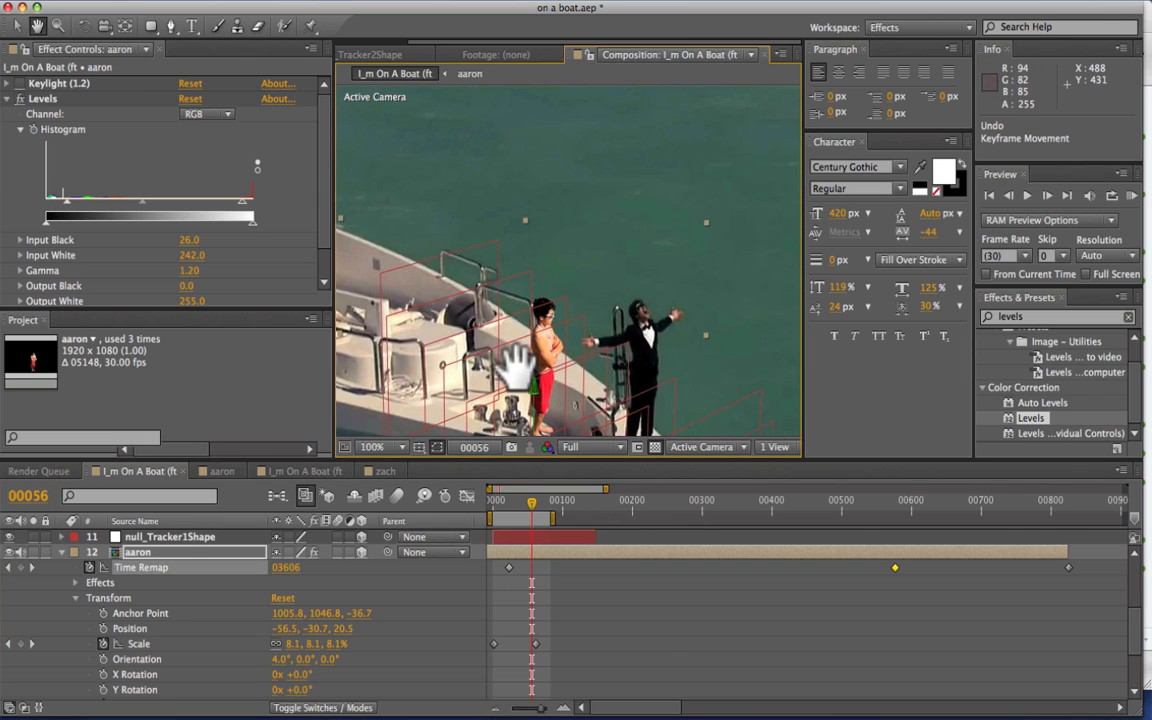
drag(532, 516, 496, 516)
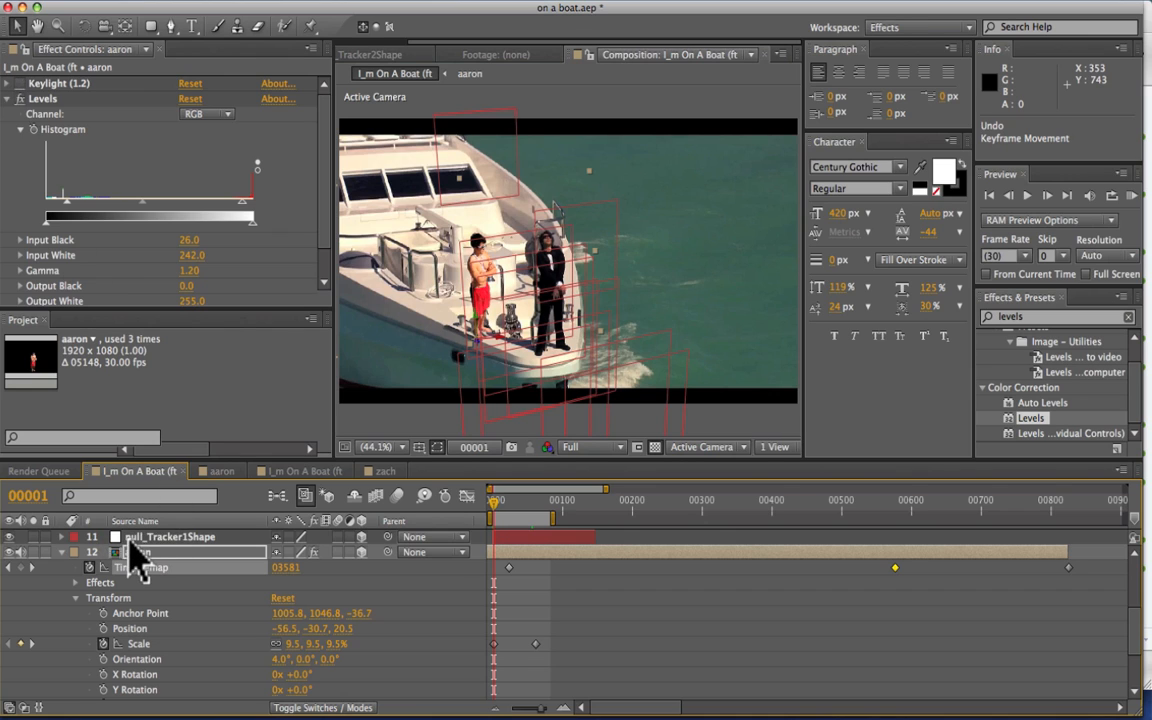
Step: Zoom to 200% on aaron and toggle his effects off to compare the Levels colour match
click(140, 552)
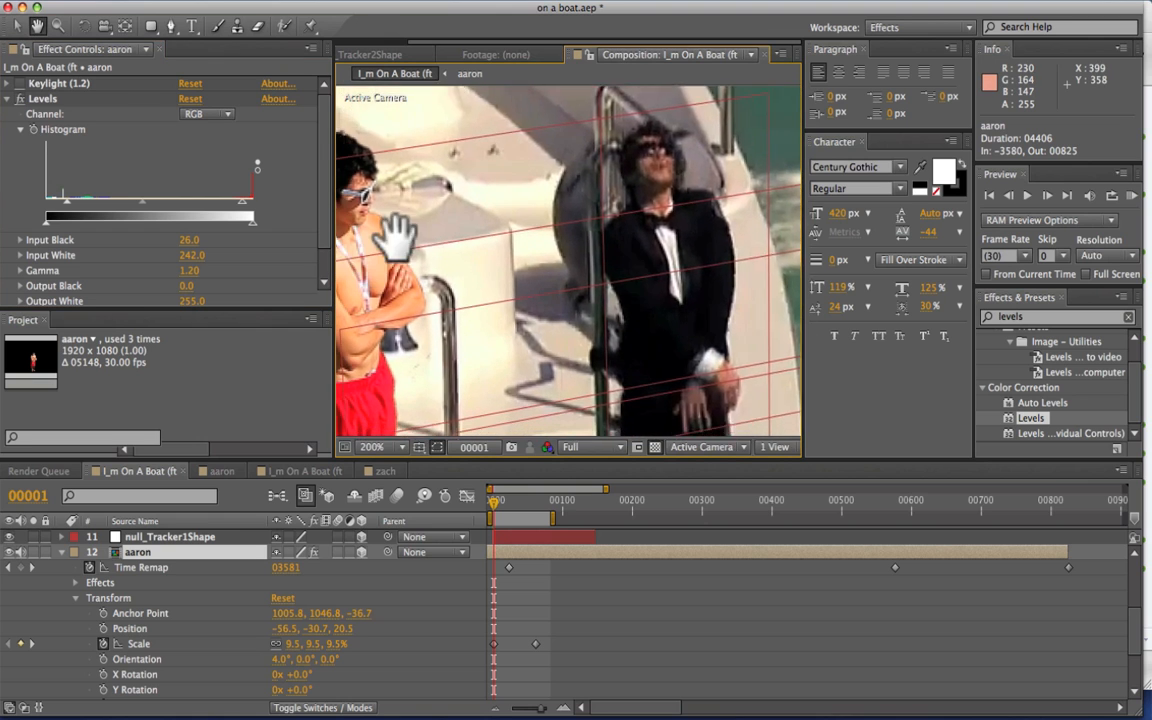
click(376, 448)
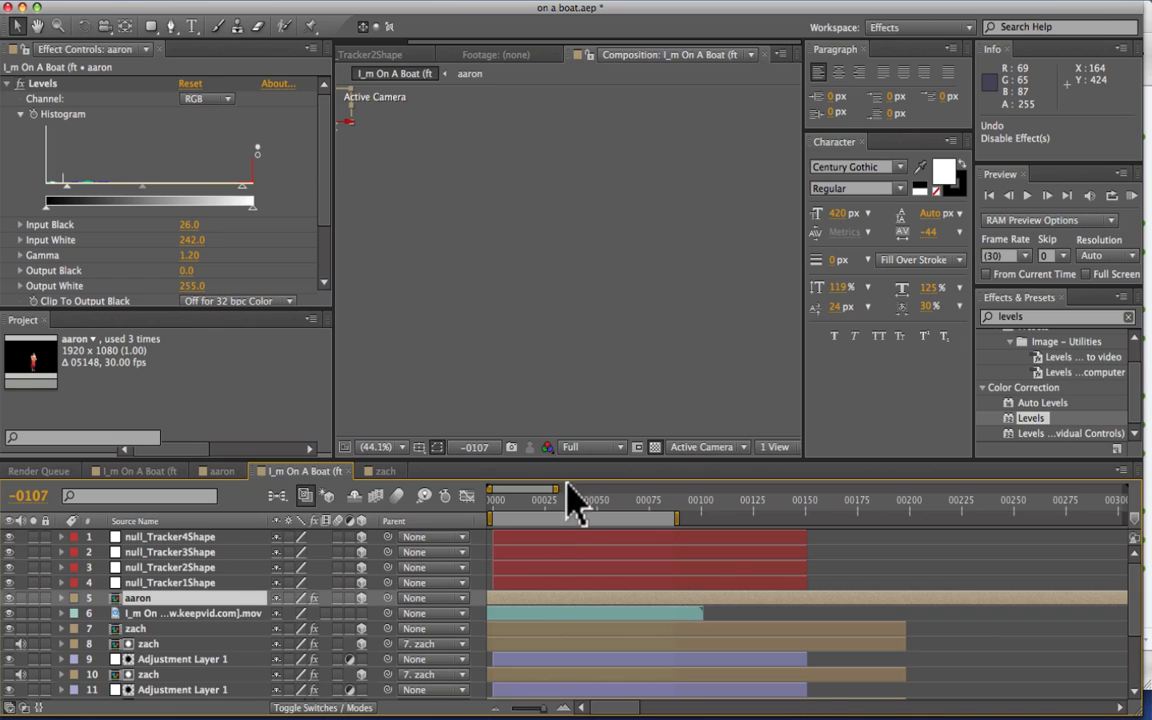
Step: Move the current-time indicator to frame 32 of the boat composition
click(558, 504)
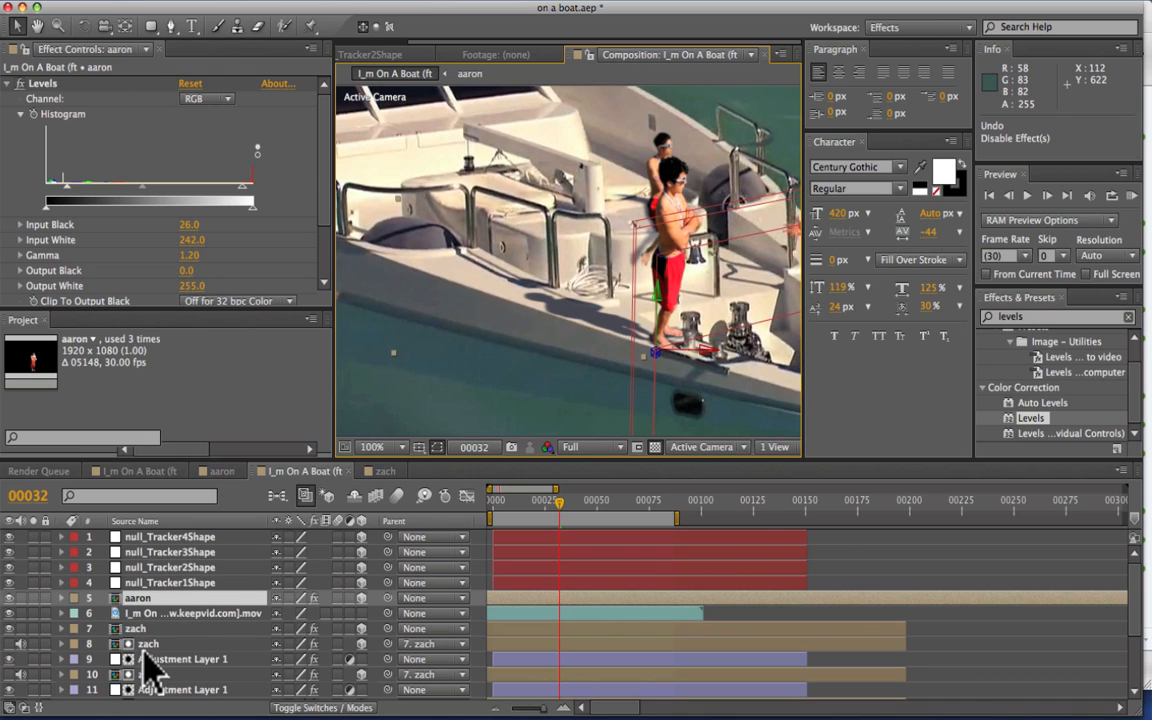
Step: Reveal the shadow adjustment layer's Levels settings for the zach woman
click(184, 658)
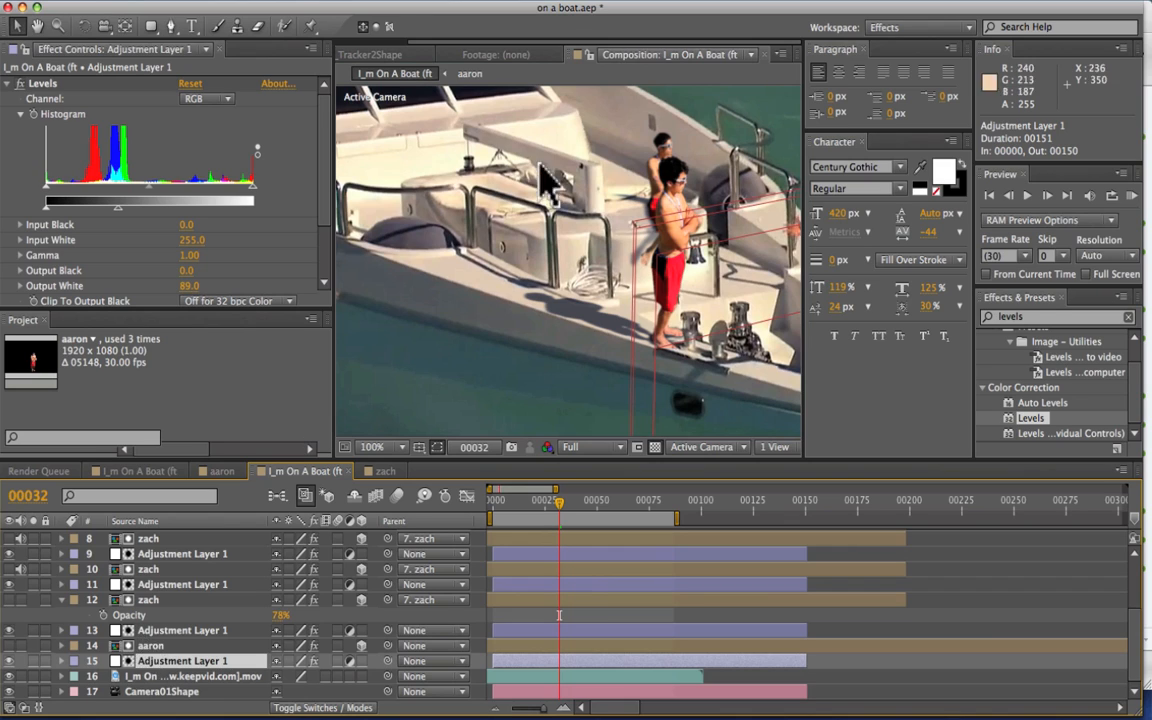
mouse_move(600, 310)
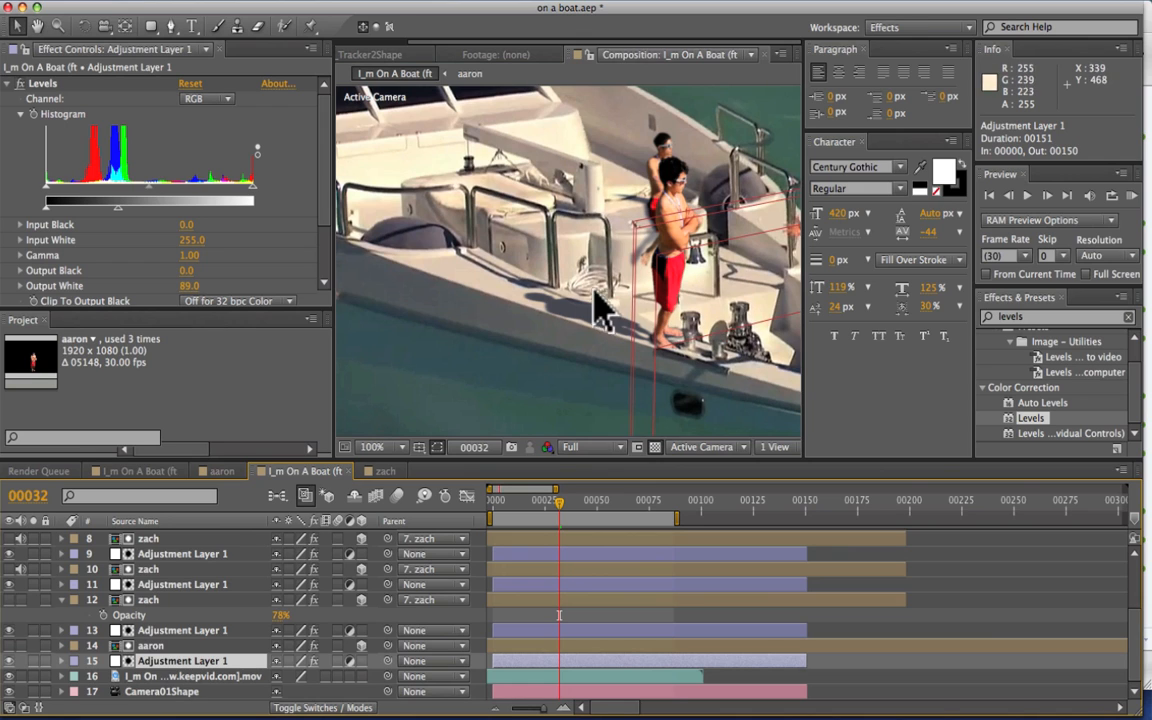
mouse_move(660, 344)
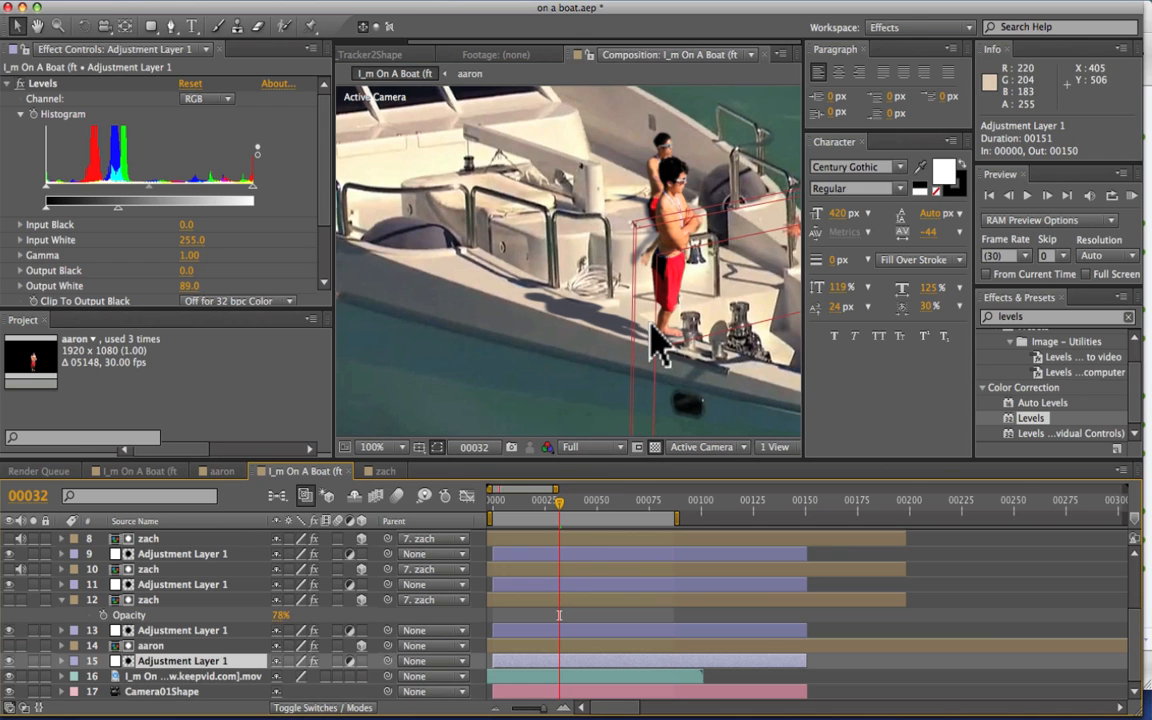
mouse_move(456, 310)
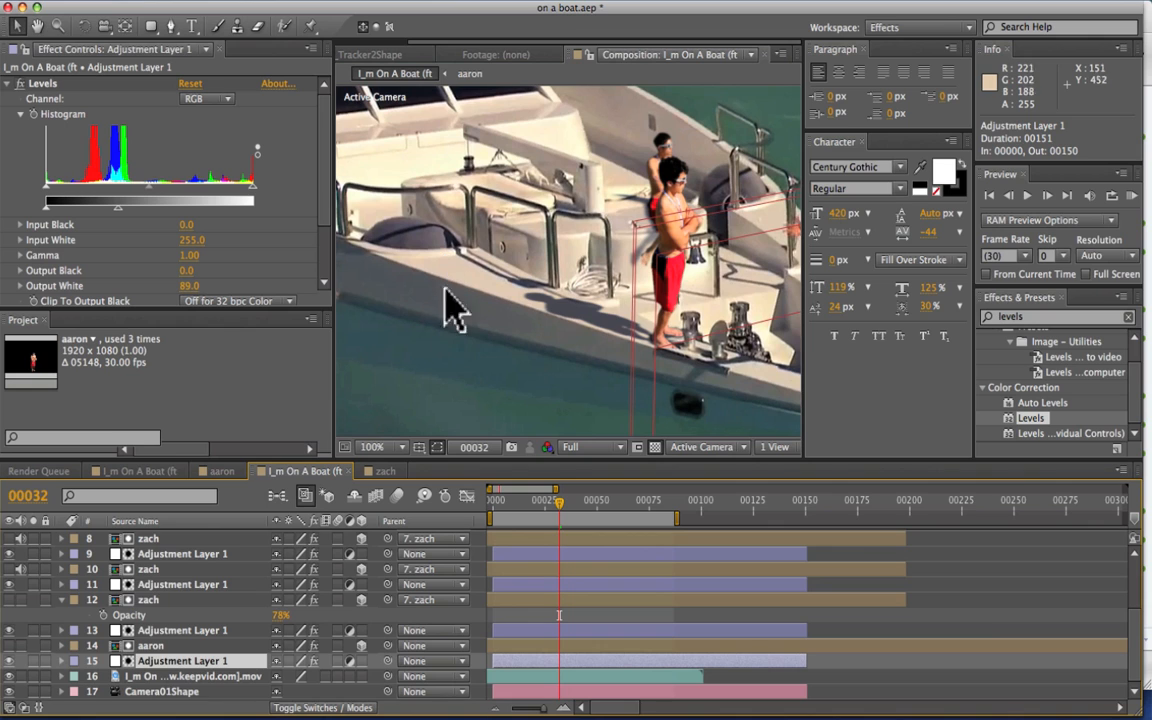
mouse_move(24, 680)
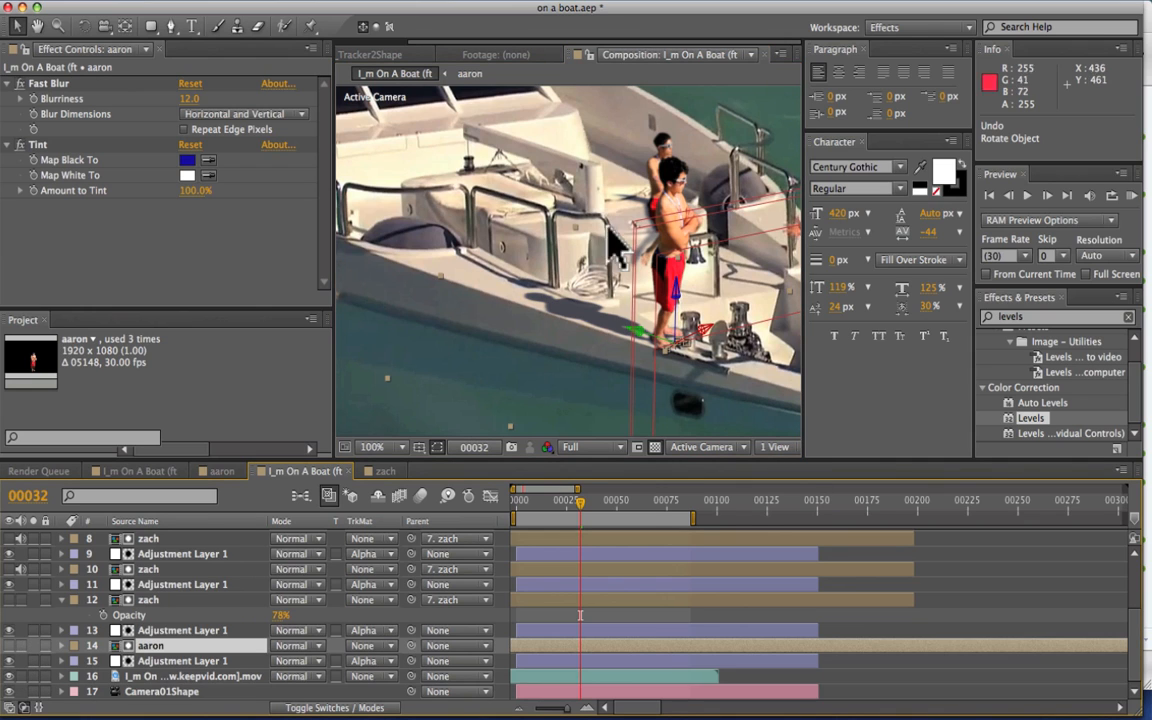
Step: Scrub through frames 33, 41, 59, 73, 57 and 16, ending at frame 60 to confirm the actors stay on deck
click(184, 660)
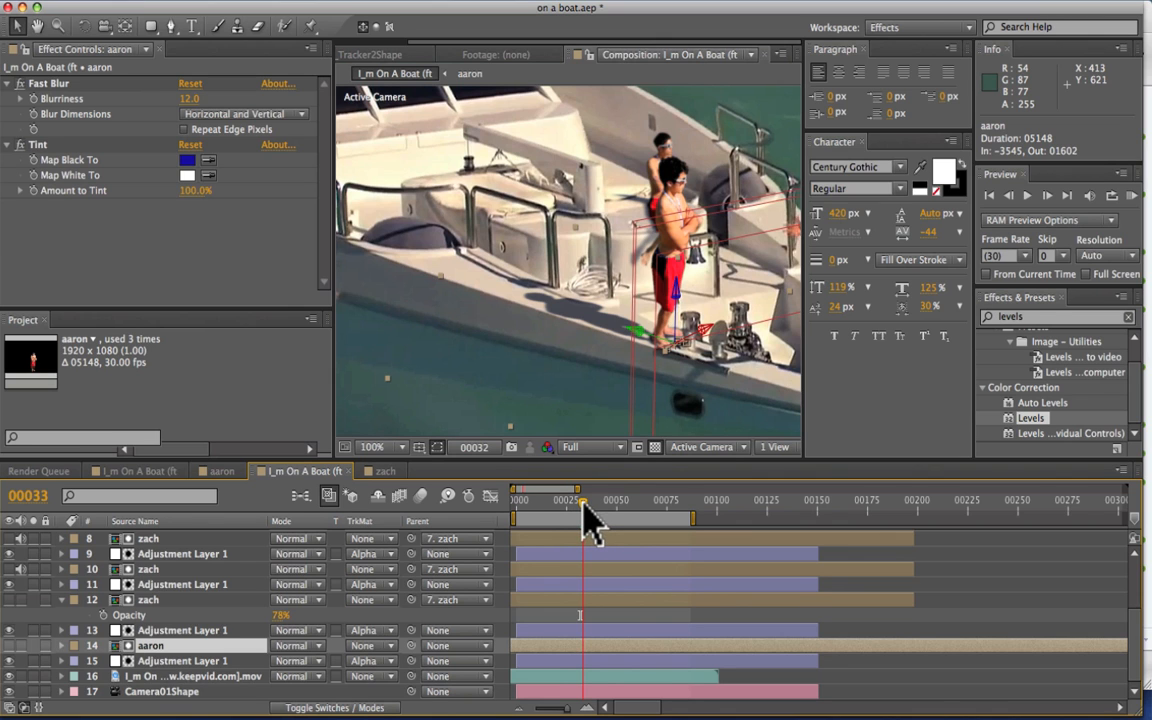
drag(580, 512, 600, 512)
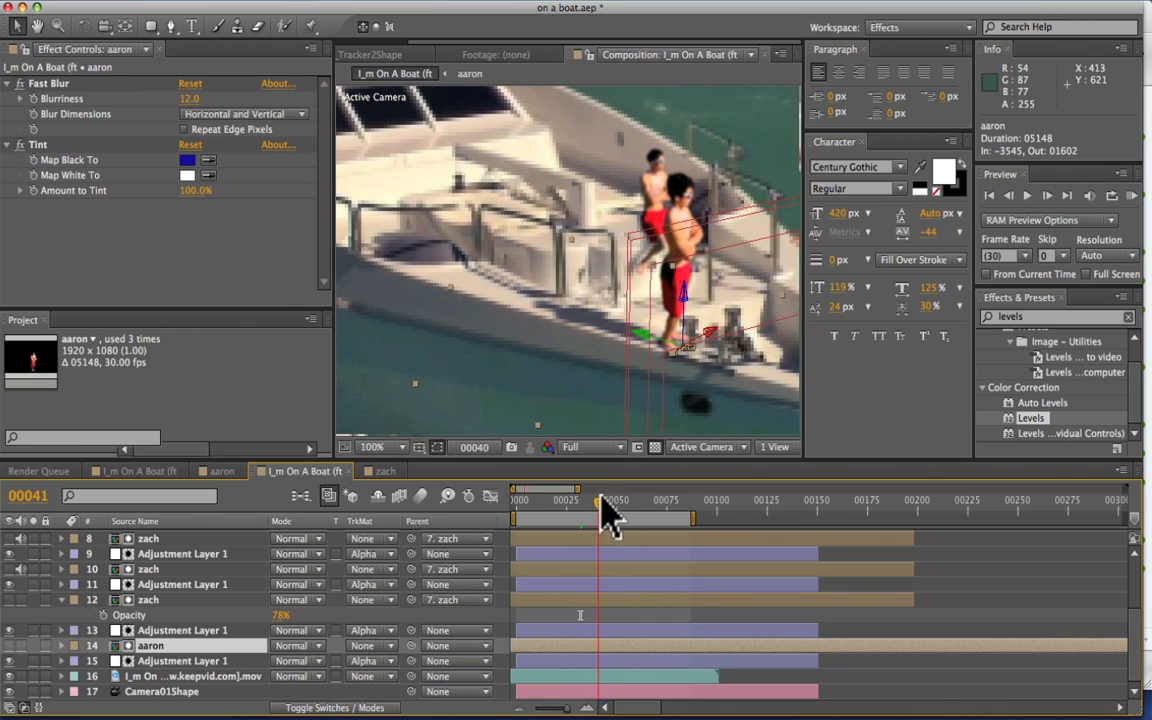
drag(604, 512, 636, 512)
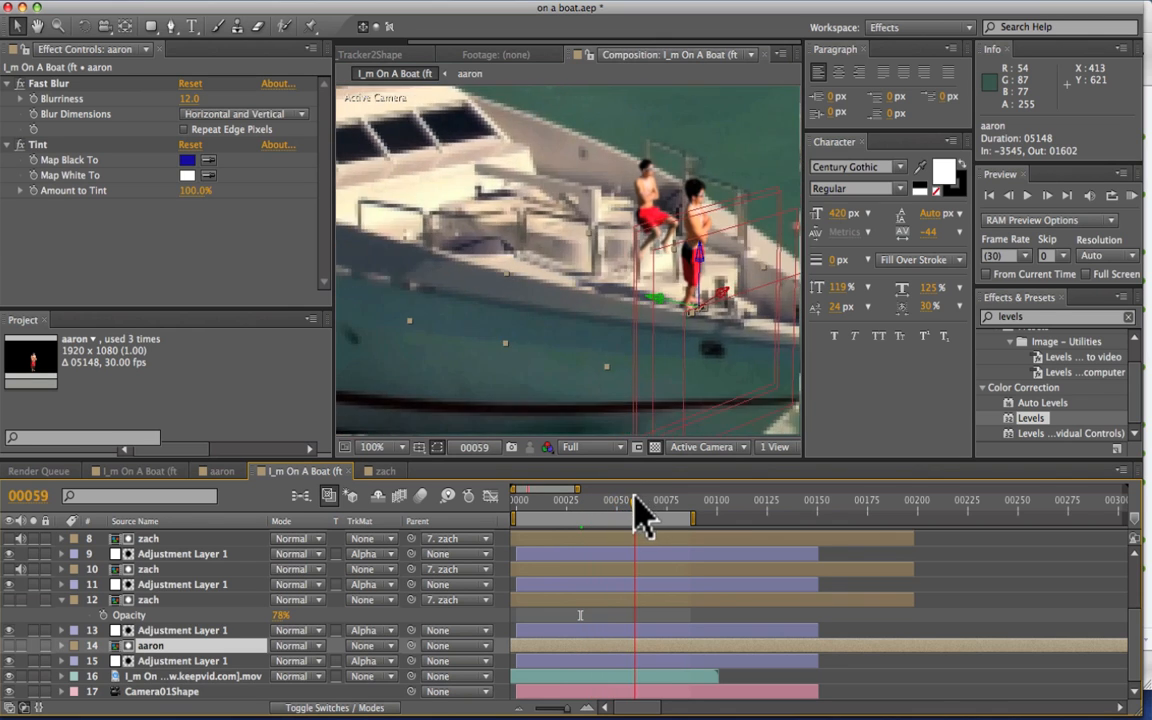
drag(640, 518, 664, 518)
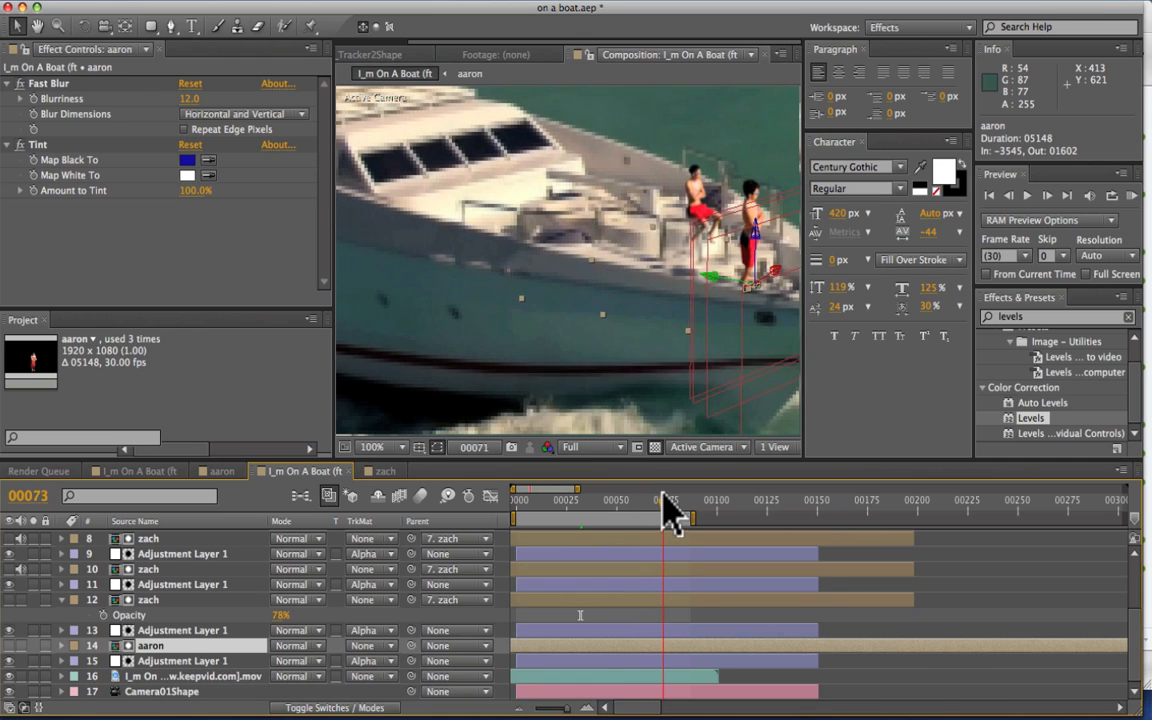
drag(668, 518, 630, 518)
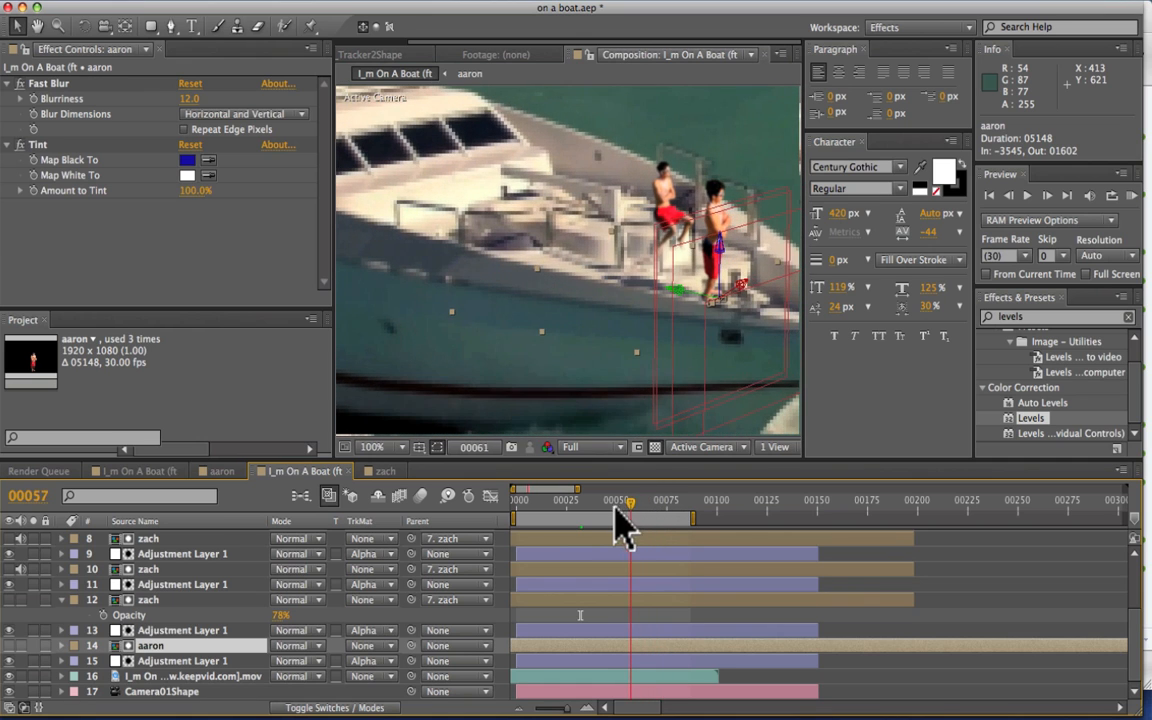
drag(630, 500, 556, 500)
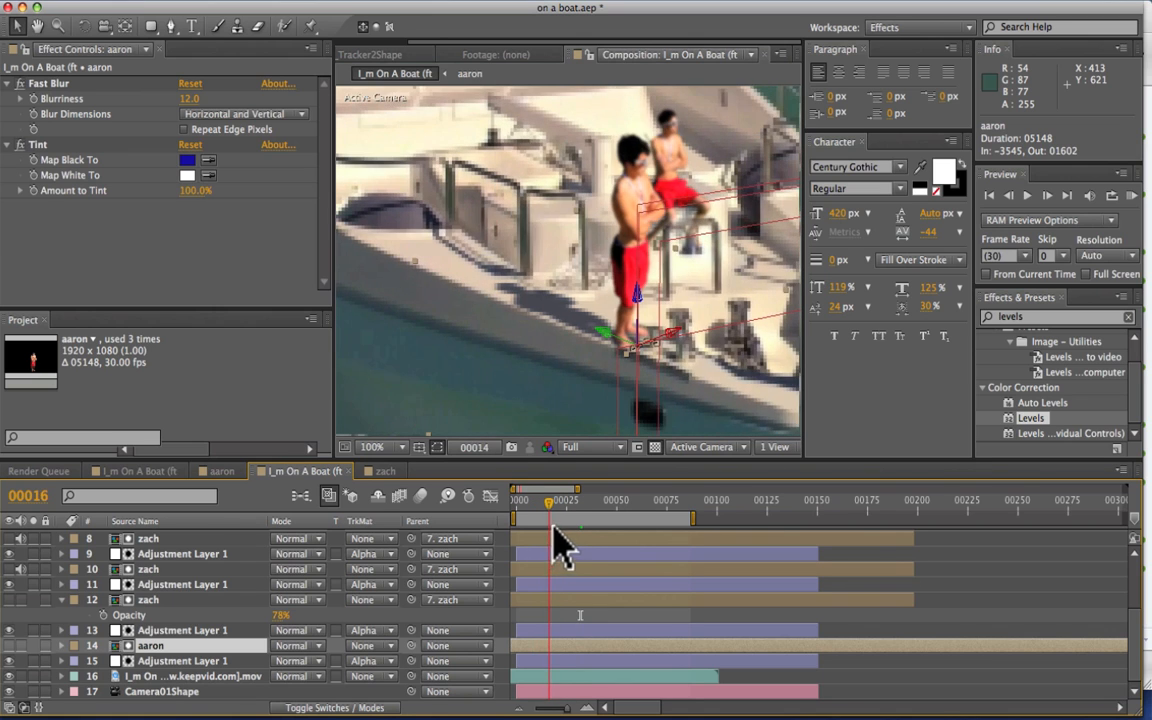
drag(548, 520, 638, 520)
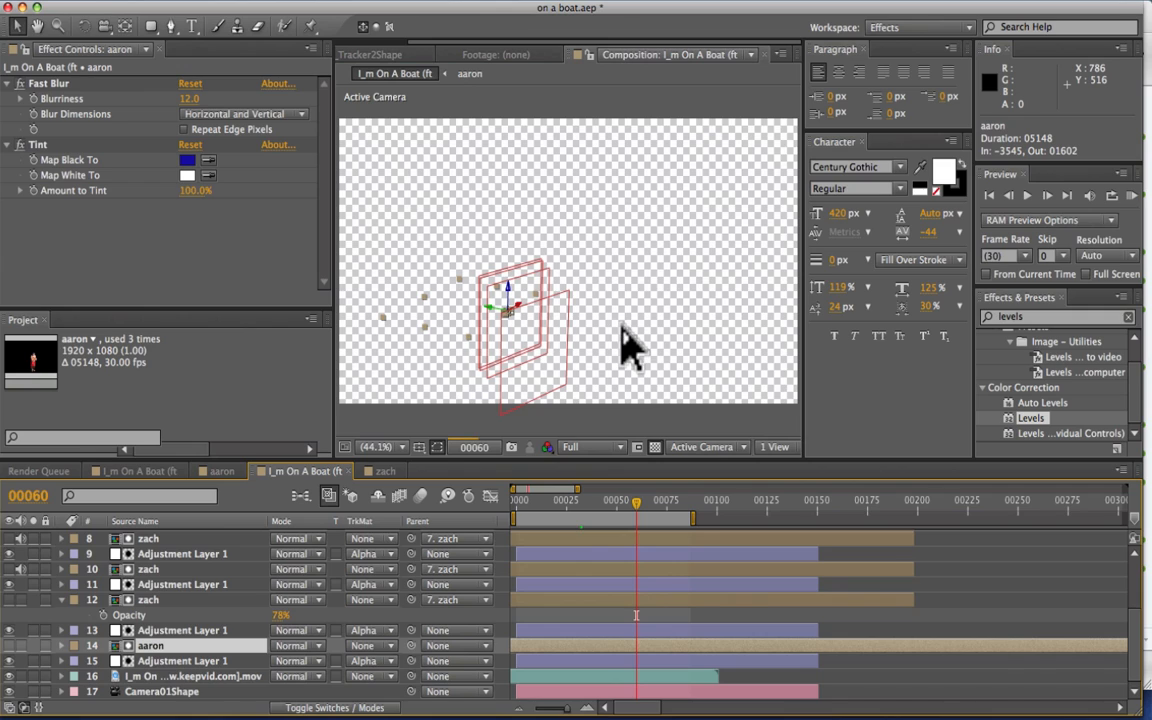
mouse_move(564, 430)
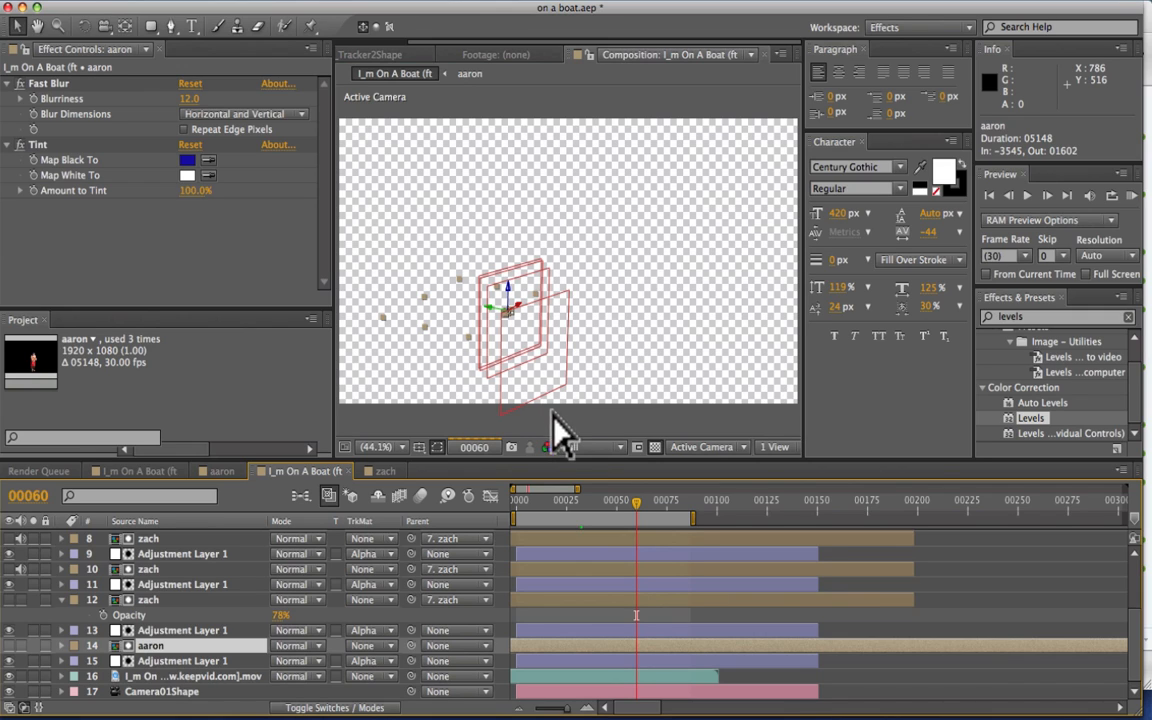